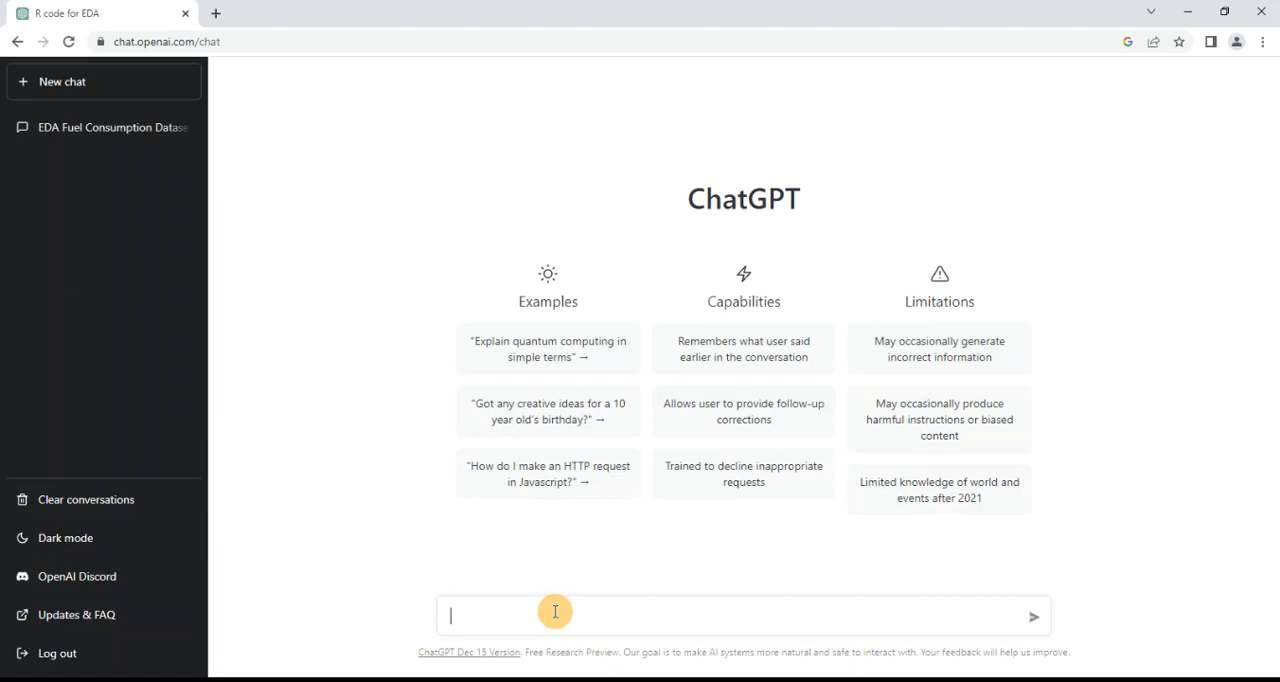
# Compose the prompt "can you perform some EDA on fuelconsumption.csv in R"
pyautogui.write('can yo')
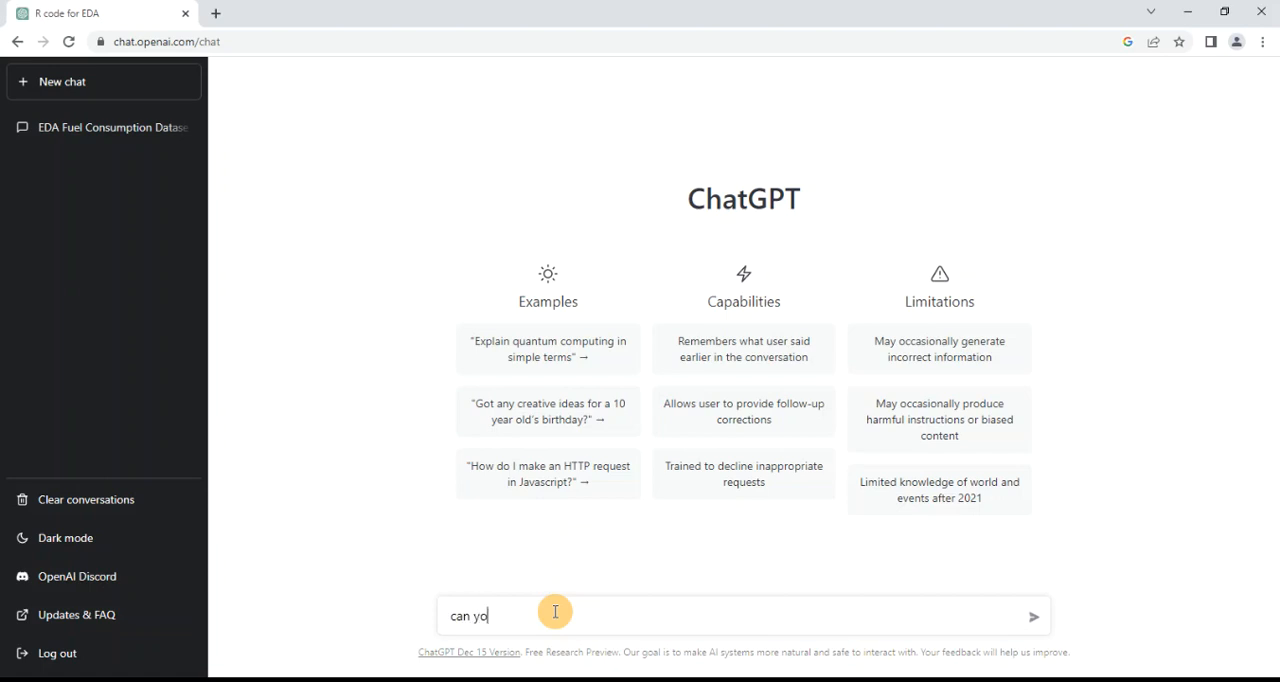
pyautogui.write('u perform some')
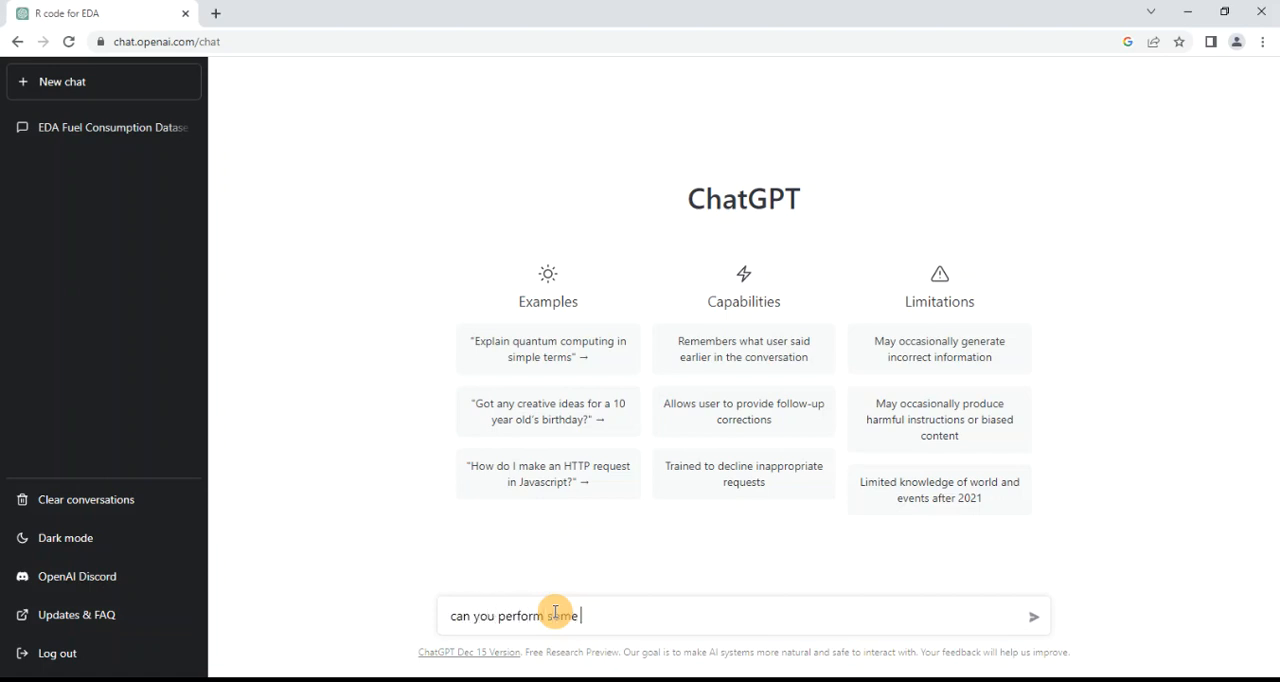
pyautogui.write('EDA on fuelconsumption.csv')
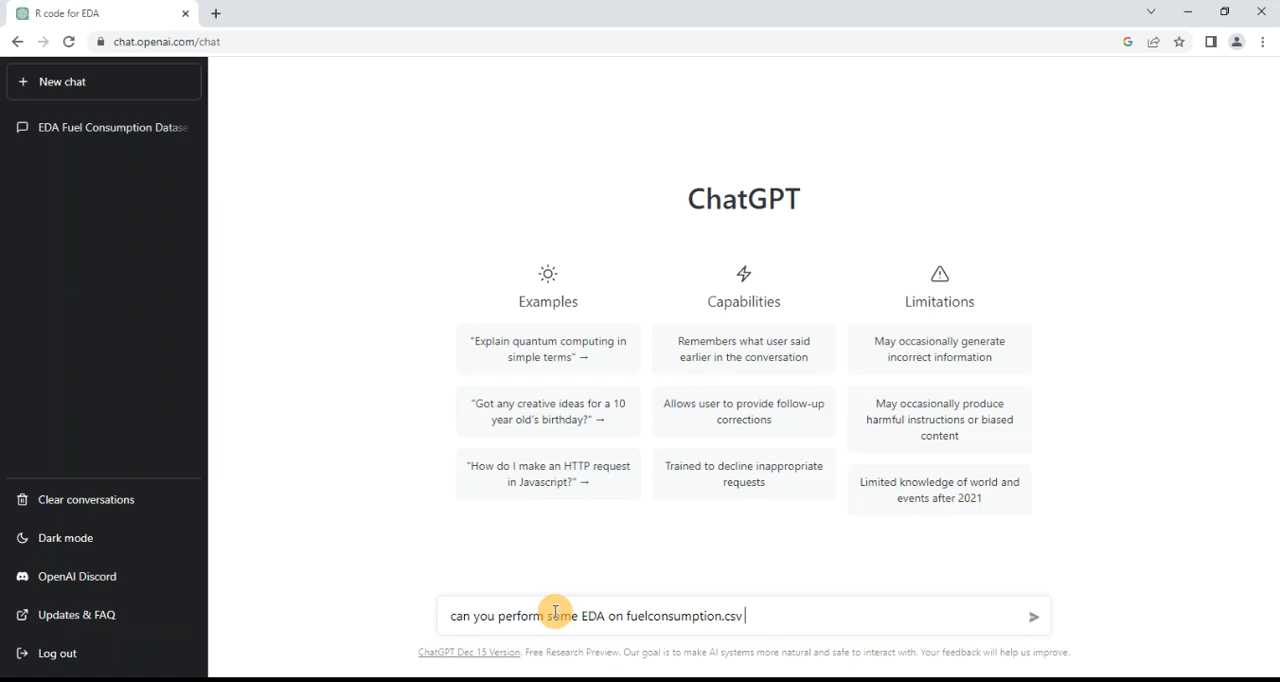
pyautogui.write('in R')
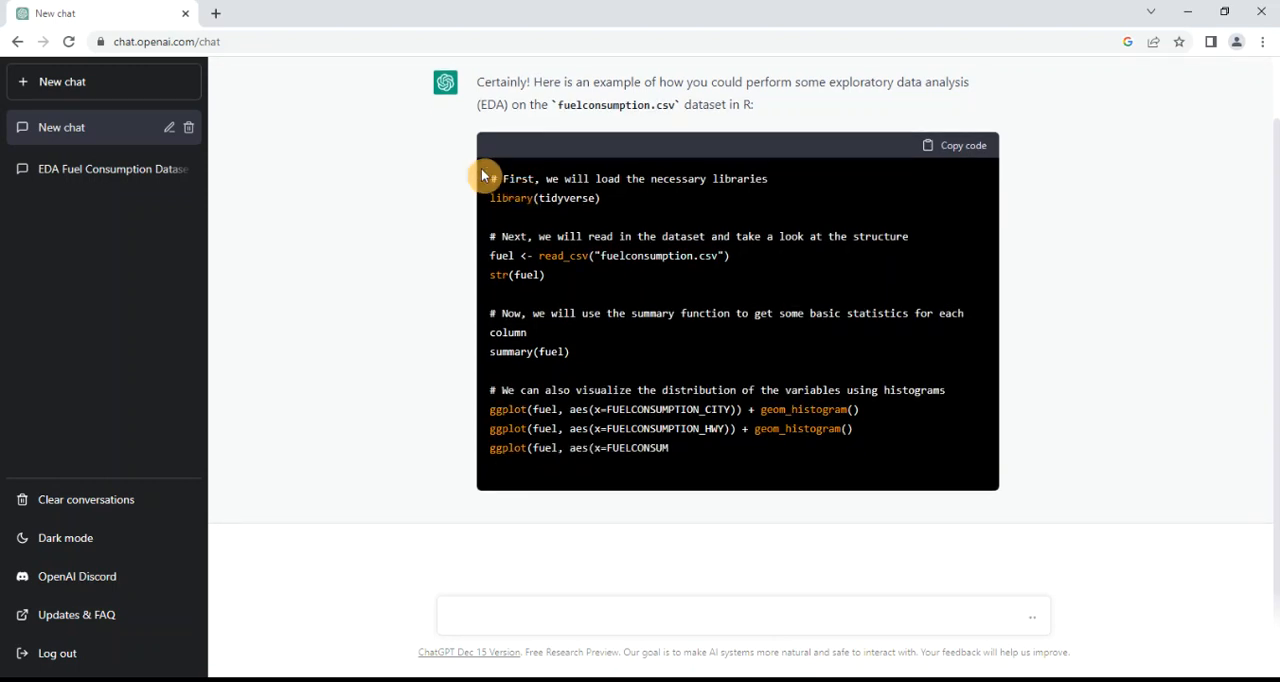
# Review ChatGPT's R code with tidyverse loading, summary, histograms, box plots and scatter plots
pyautogui.scroll(-3)
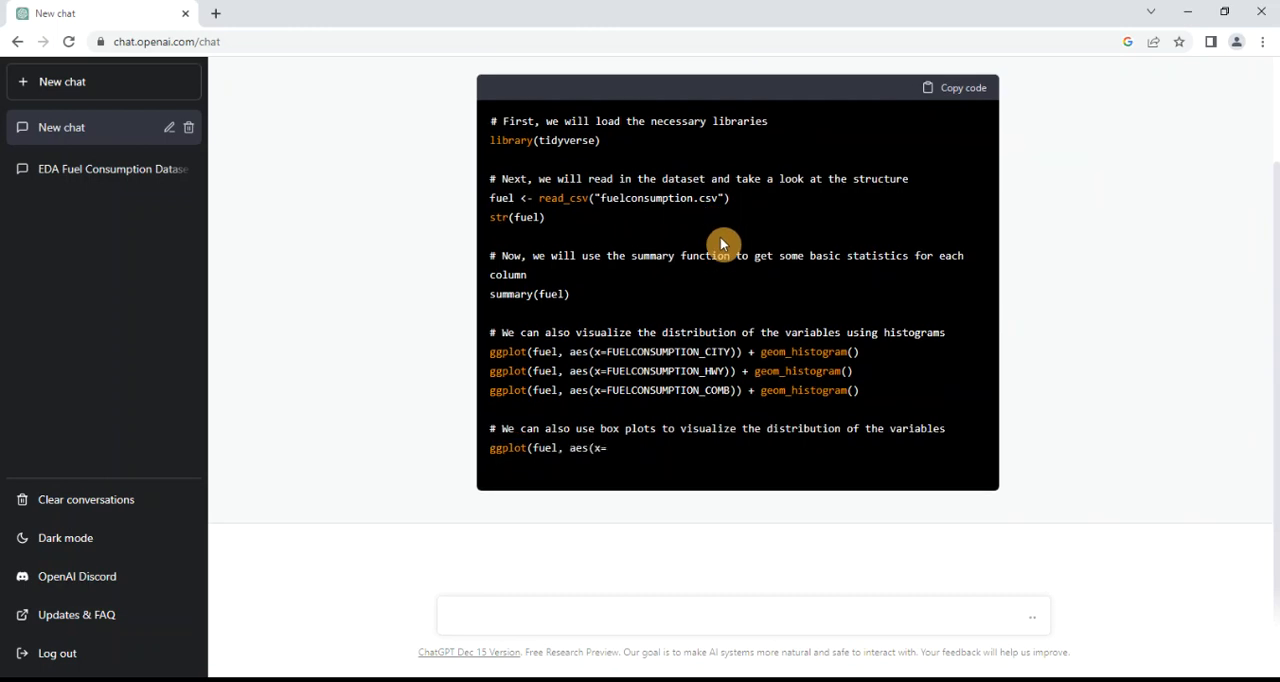
pyautogui.moveTo(808, 292)
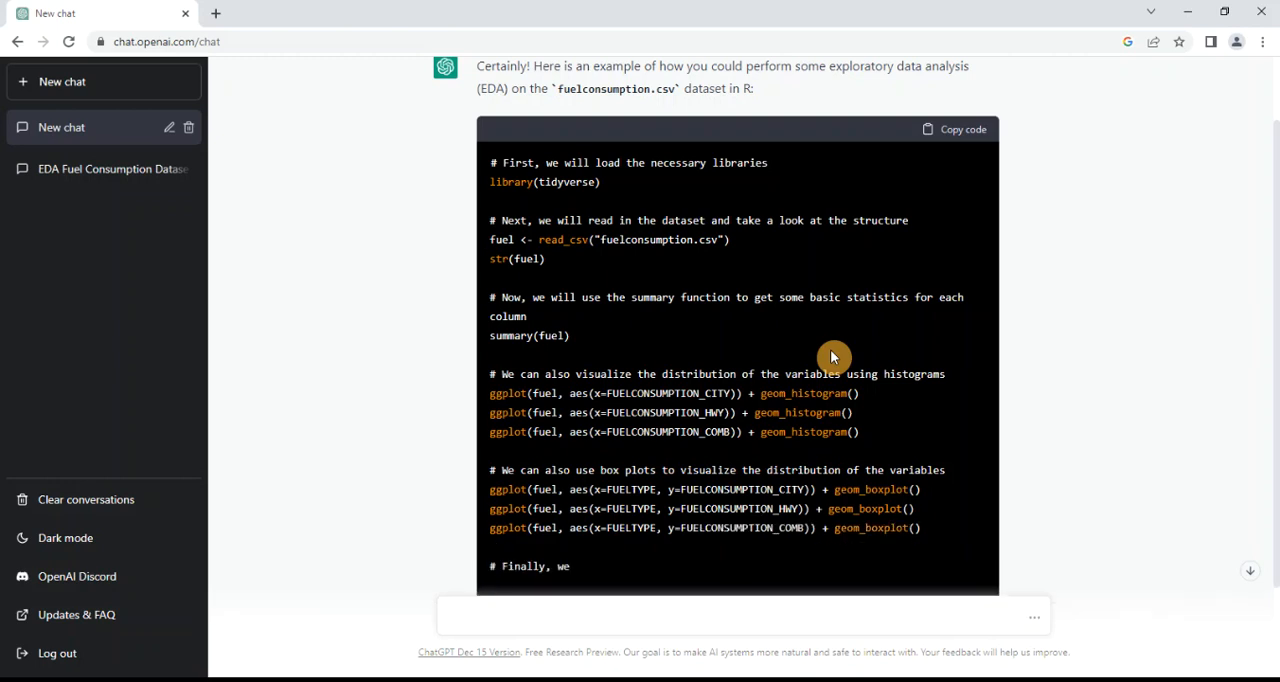
pyautogui.scroll(-3)
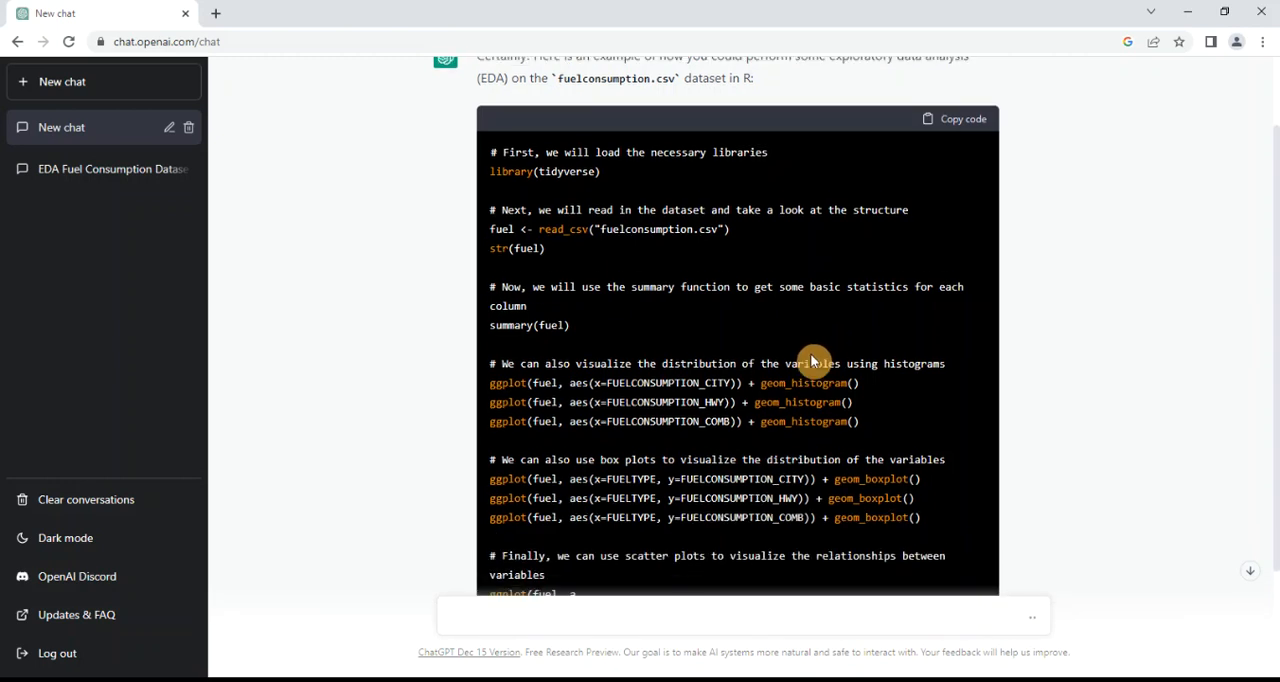
pyautogui.scroll(-3)
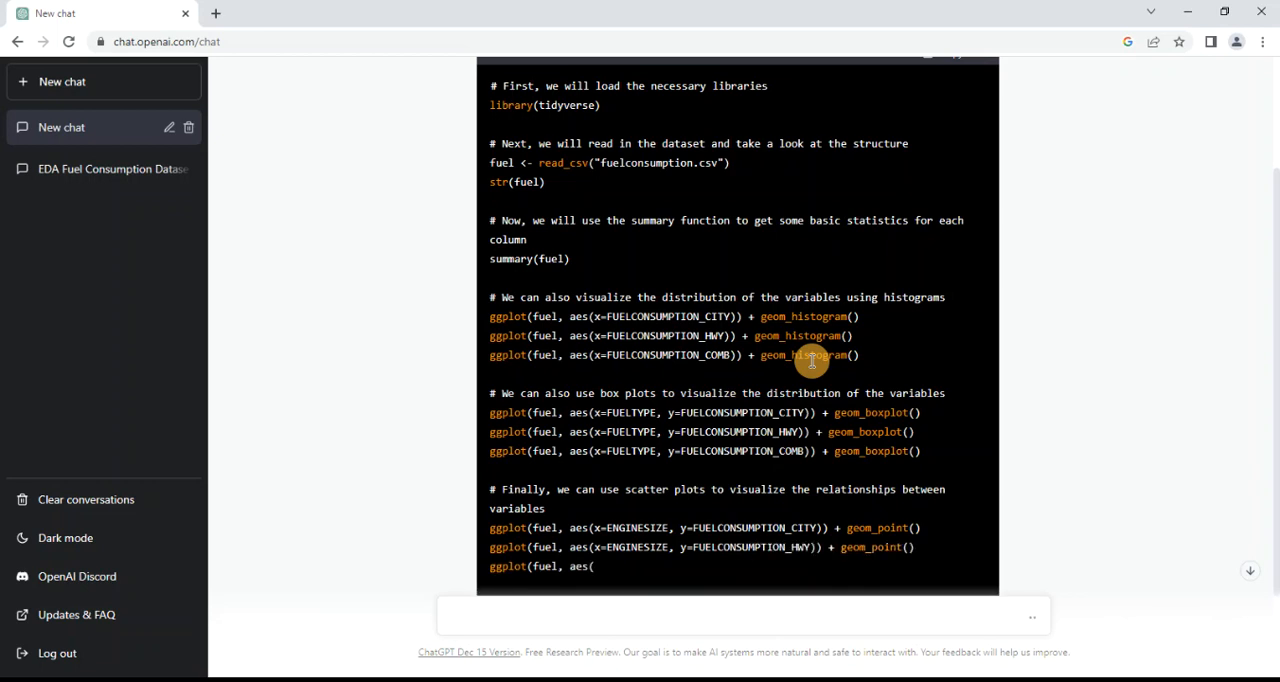
pyautogui.moveTo(856, 356)
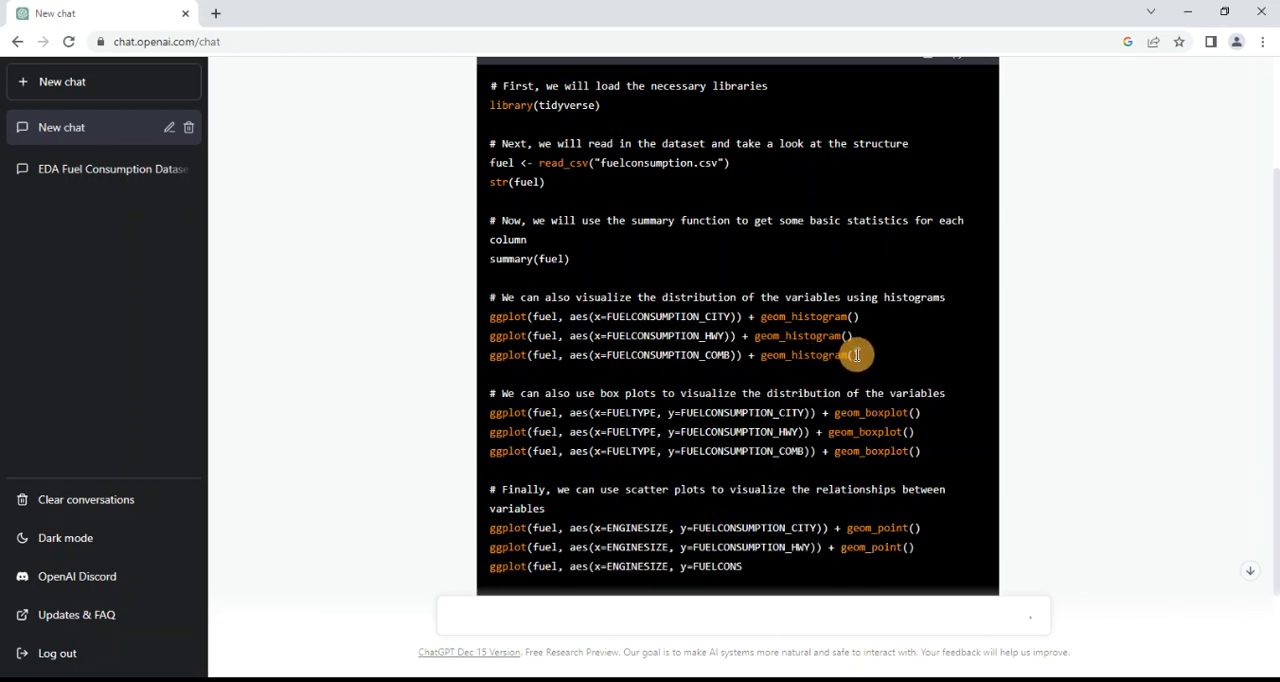
pyautogui.scroll(3)
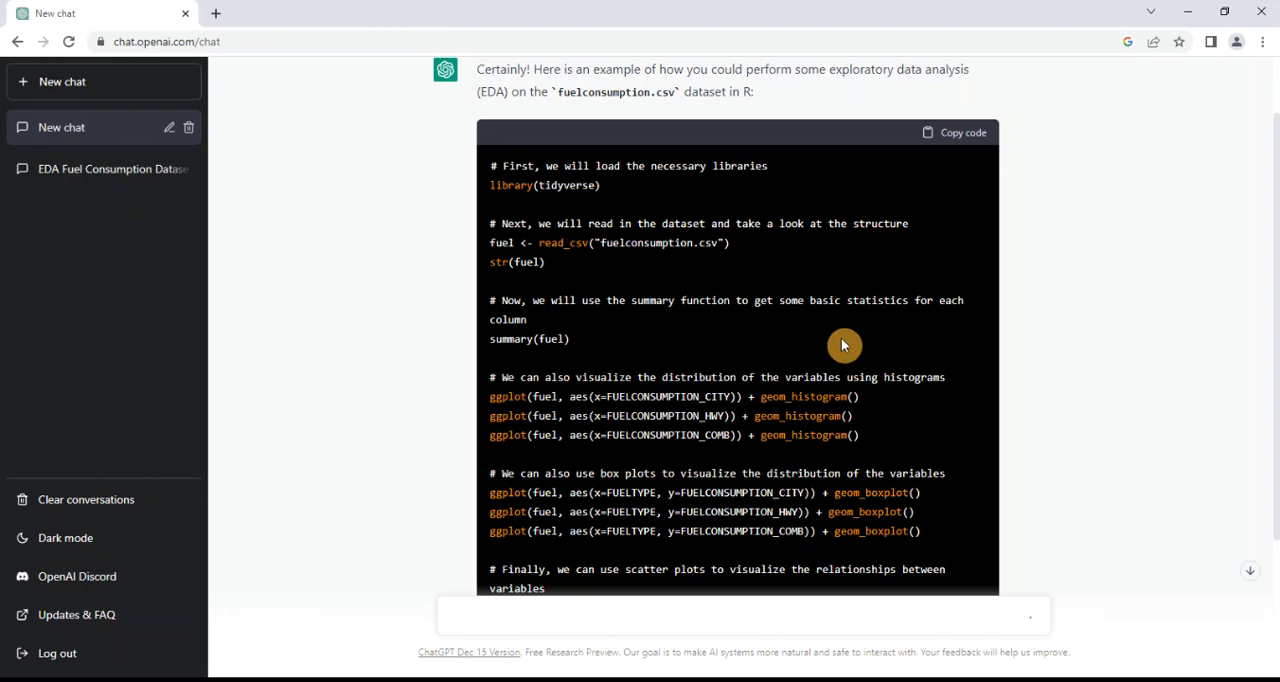
pyautogui.scroll(3)
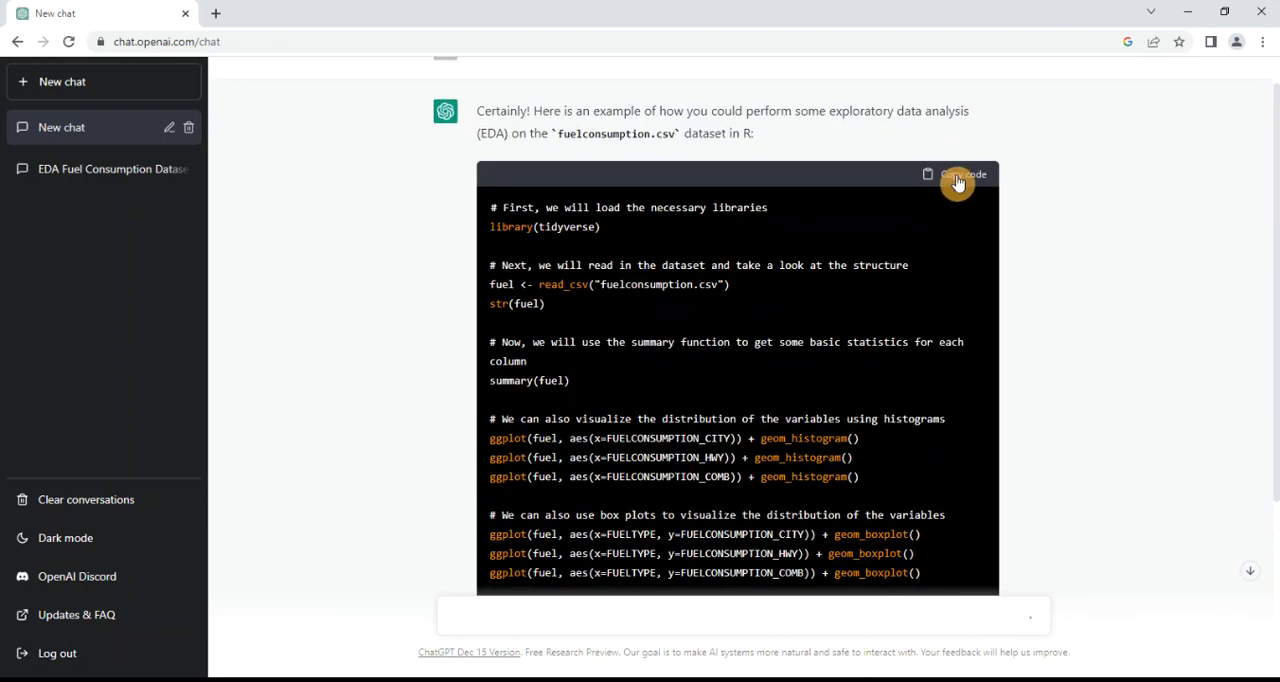
# Copy the generated EDA code and paste it into the R Console to run it
pyautogui.click(956, 174)
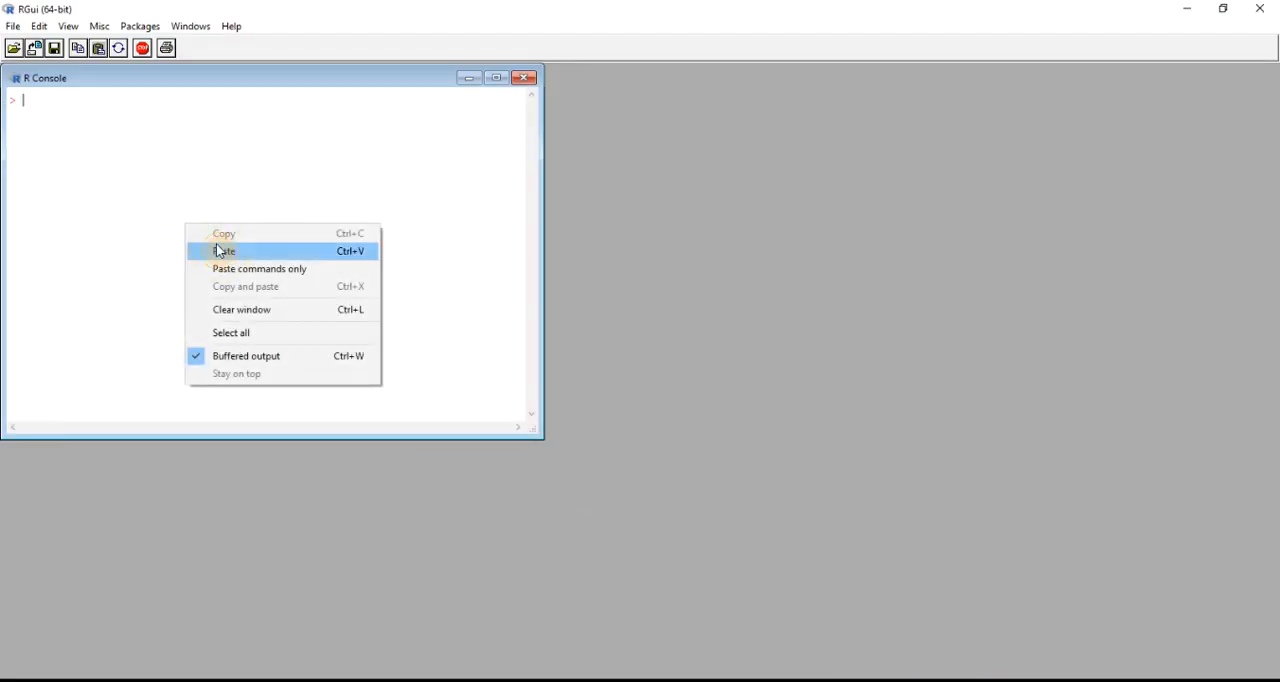
pyautogui.click(222, 252)
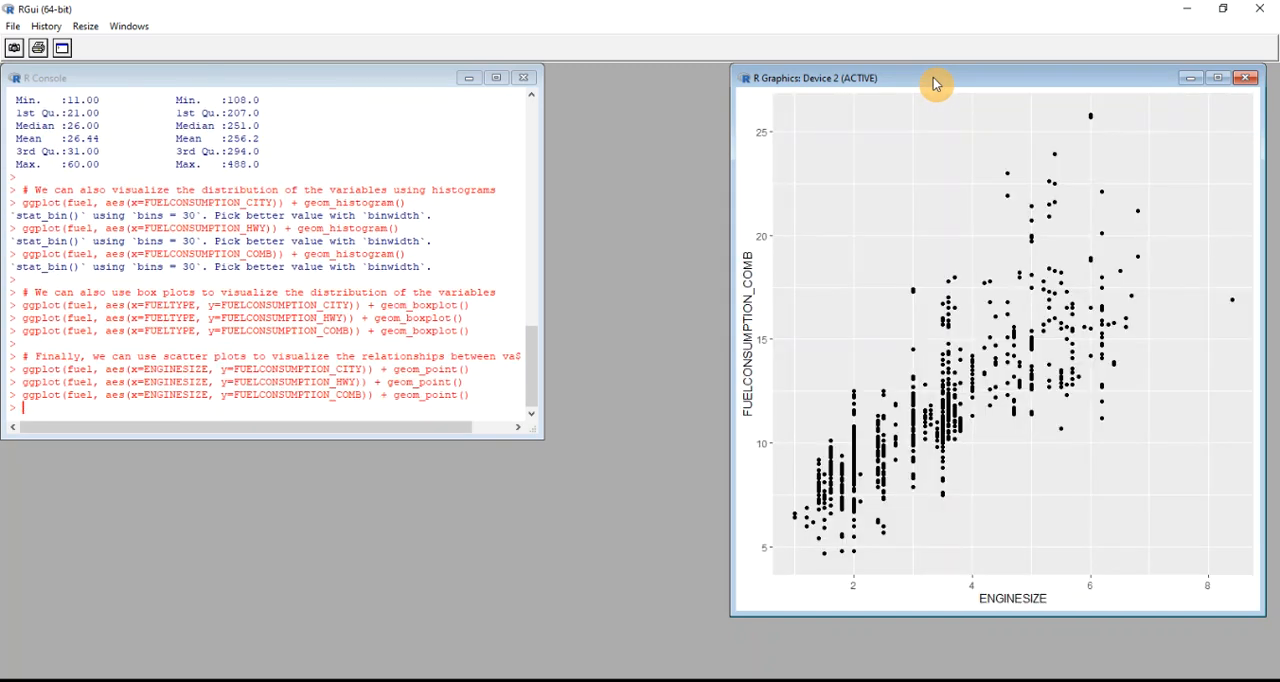
pyautogui.moveTo(870, 148)
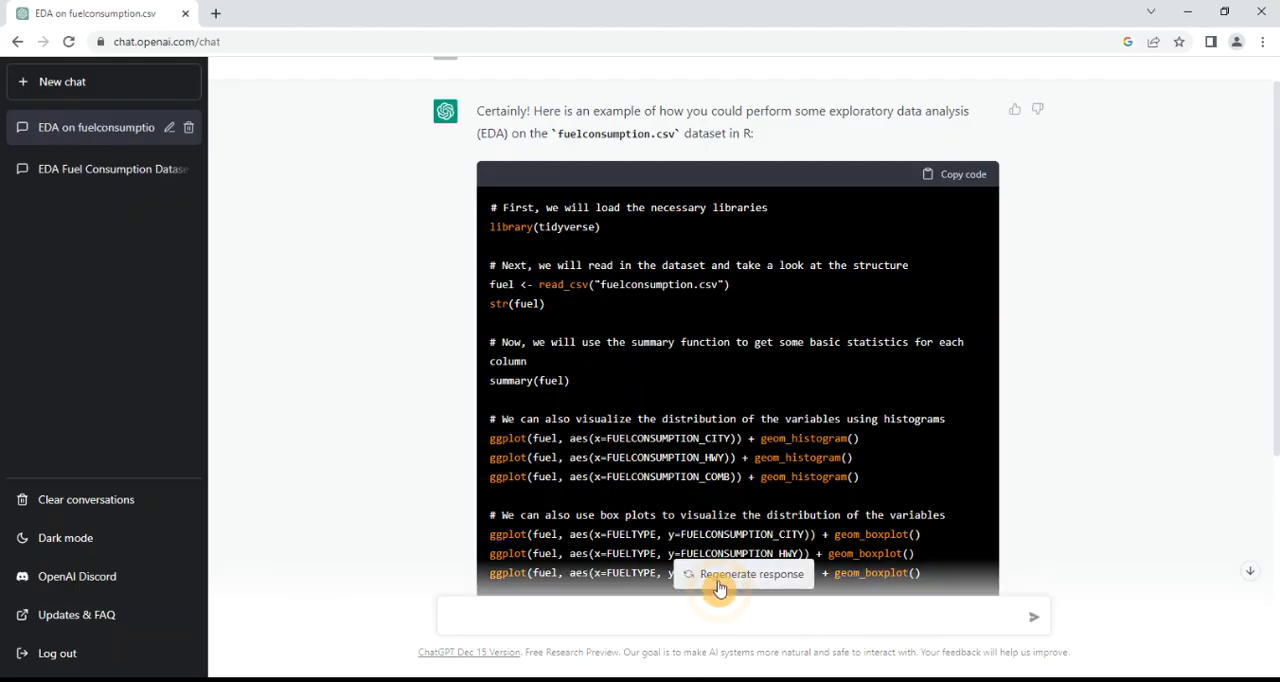
# Send a request to add x11 to the above code so plots open in separate windows
pyautogui.scroll(-3)
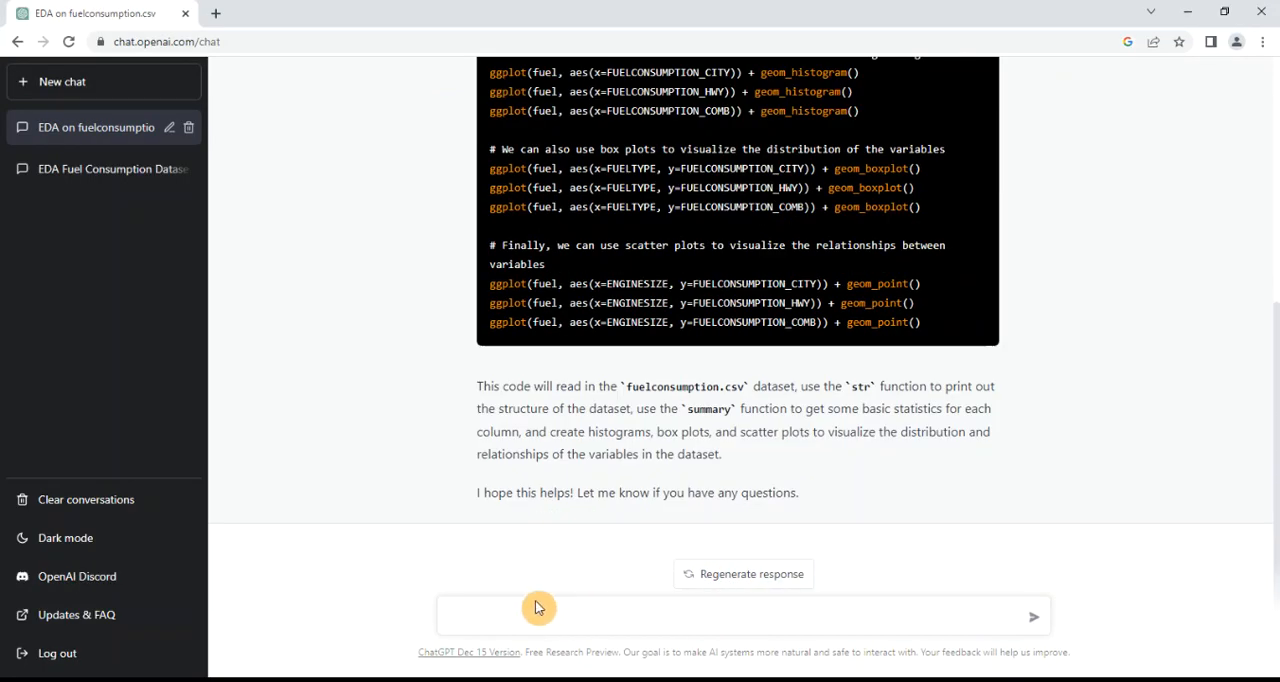
pyautogui.write('can you add x11')
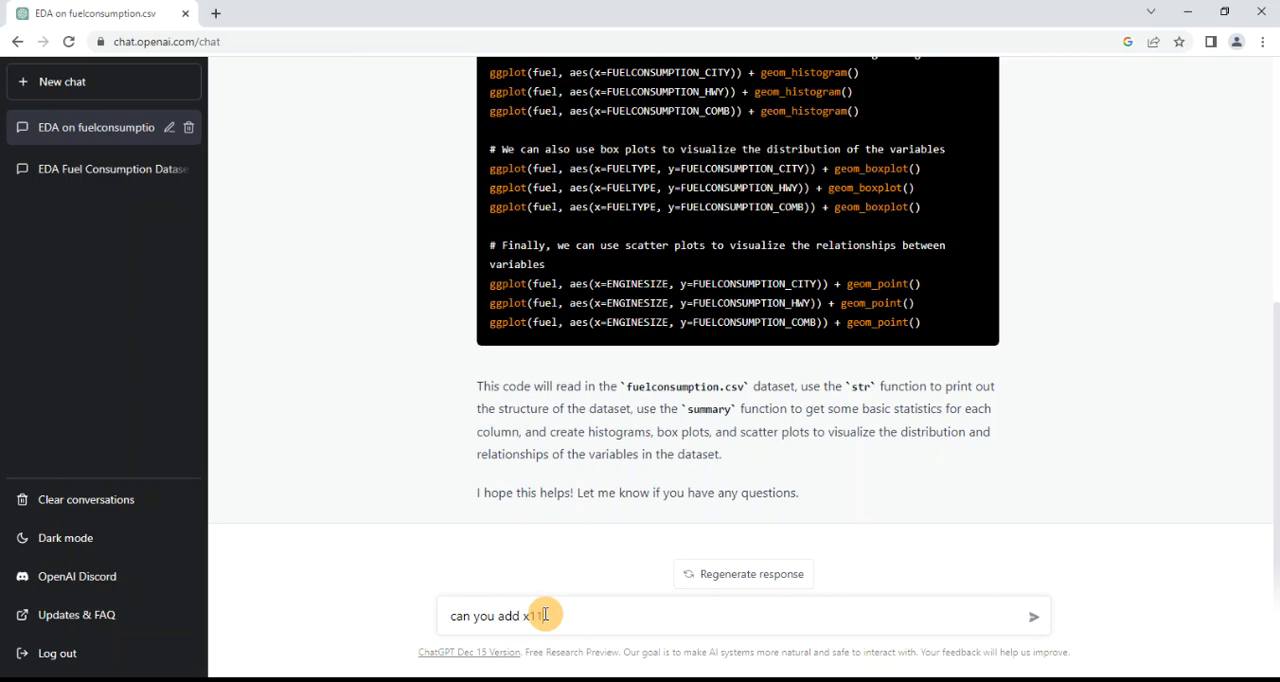
pyautogui.write('in')
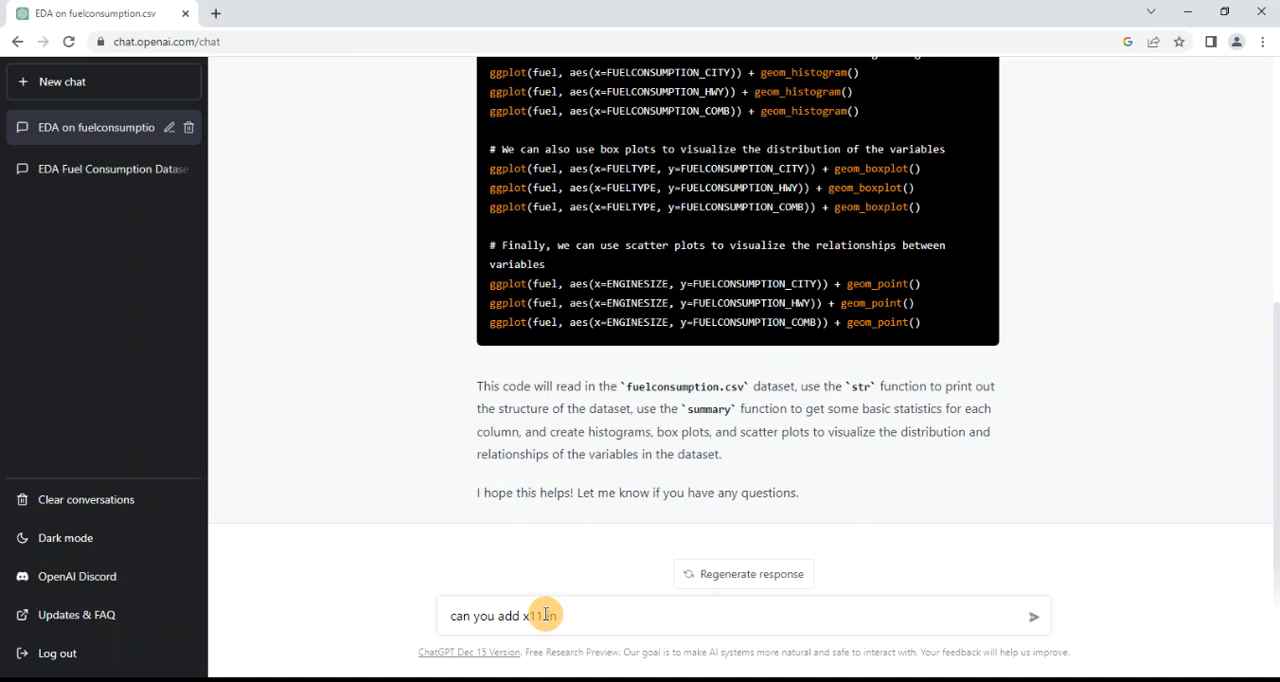
pyautogui.write('th e')
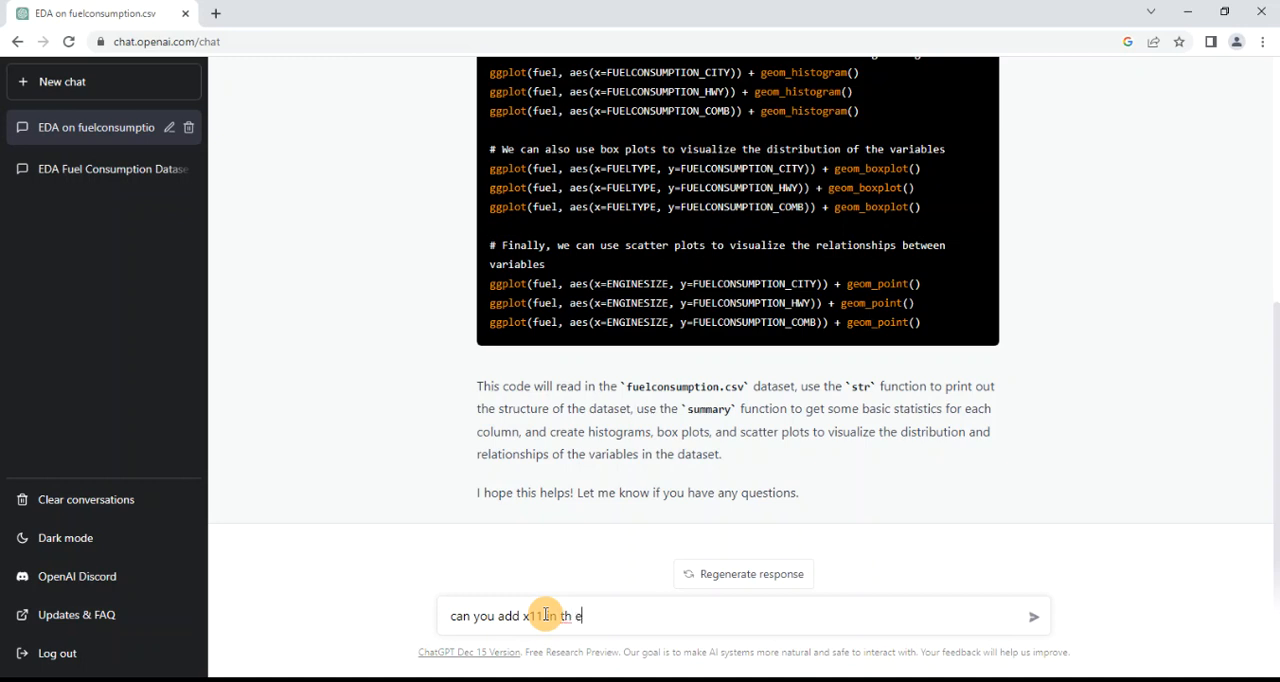
pyautogui.write('the above cod')
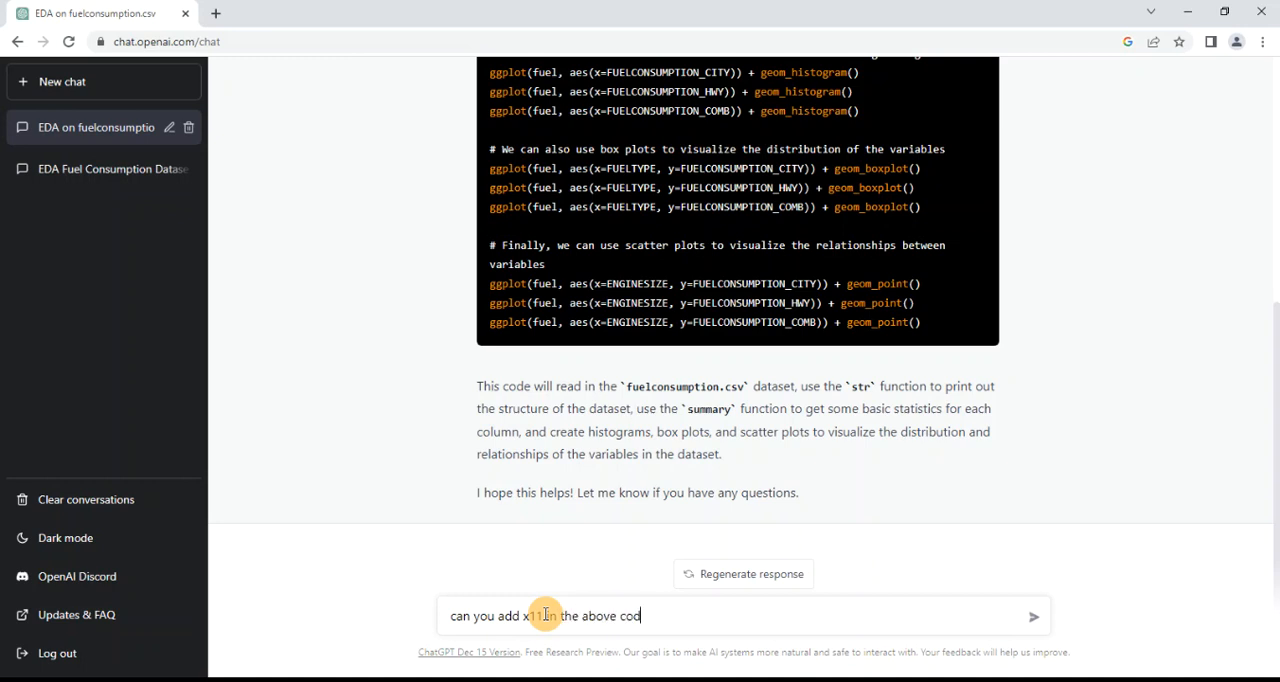
pyautogui.write('to open the plot')
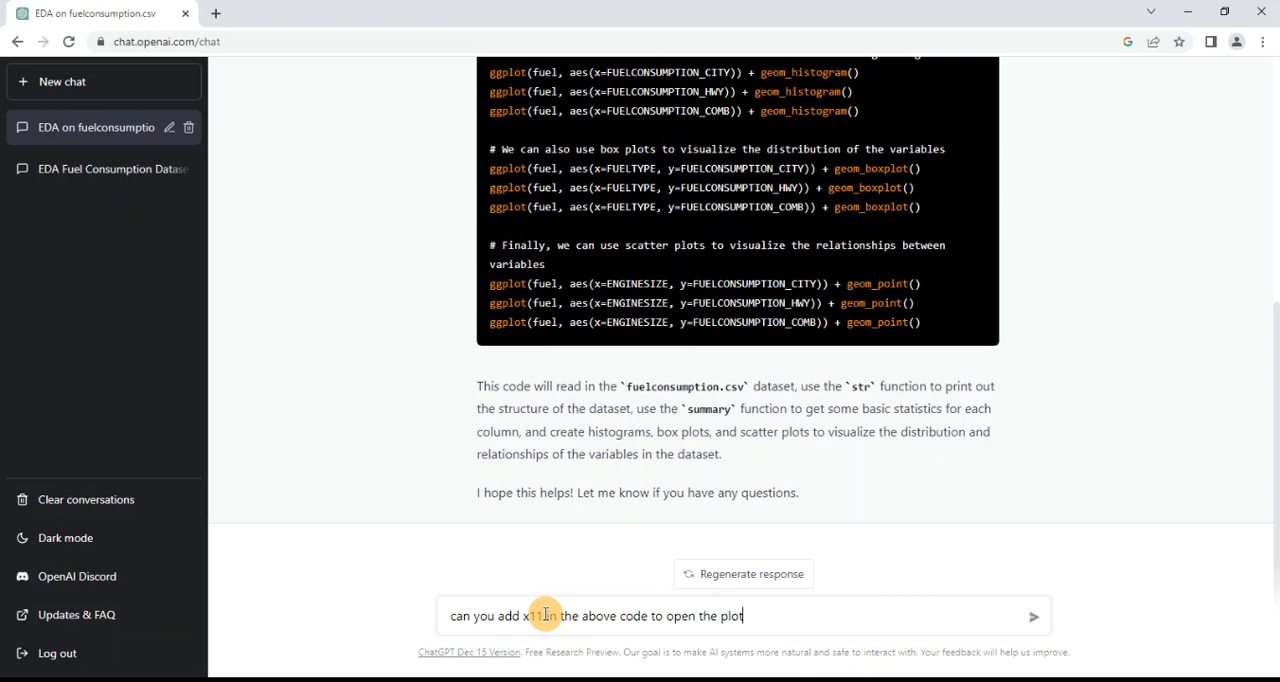
pyautogui.write('s in')
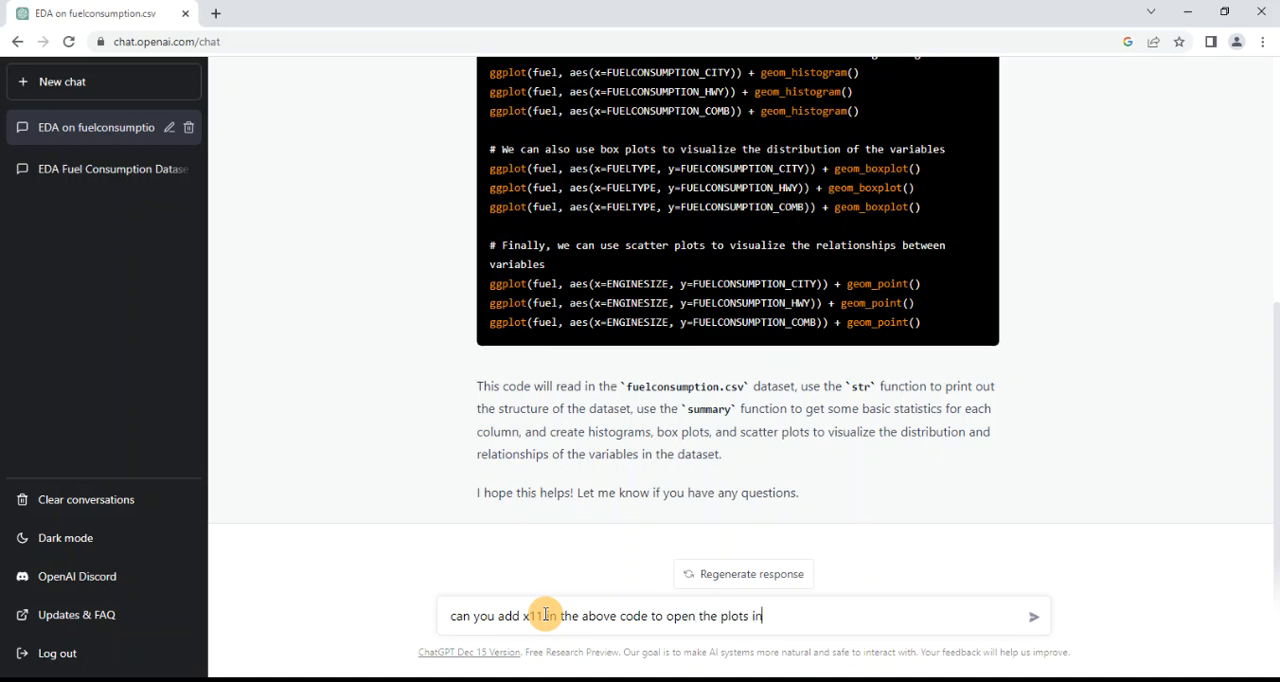
pyautogui.write('seperat')
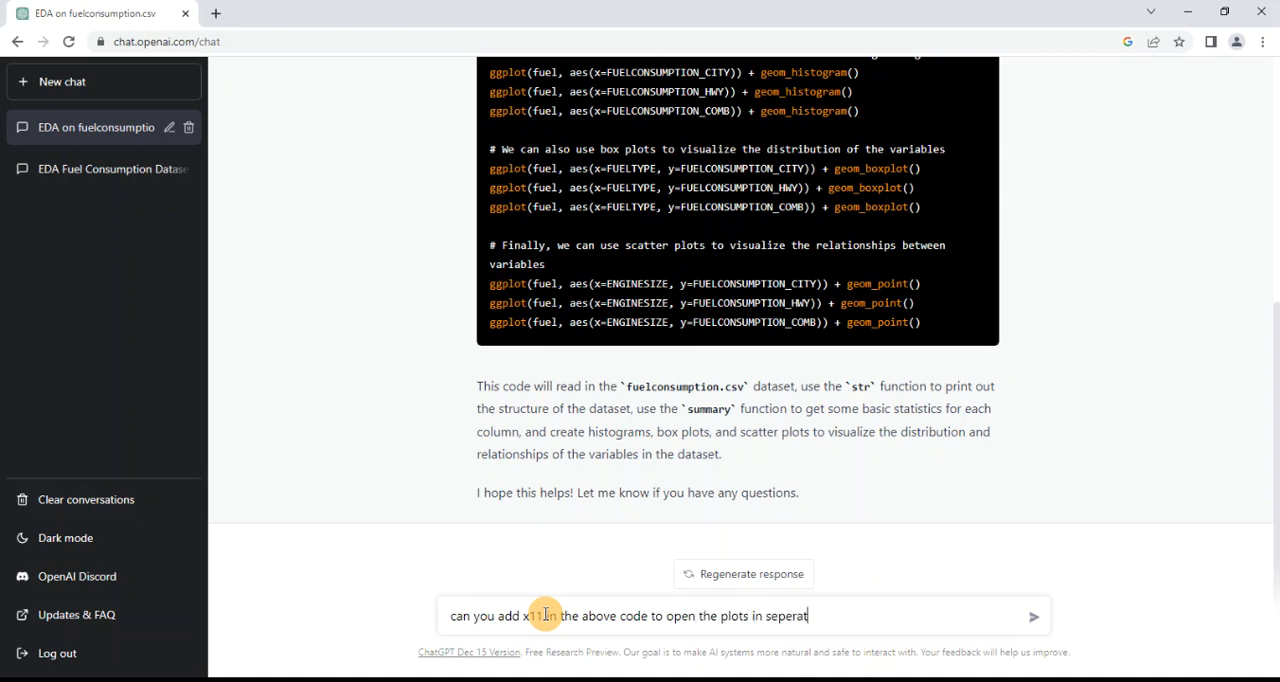
pyautogui.write('windows')
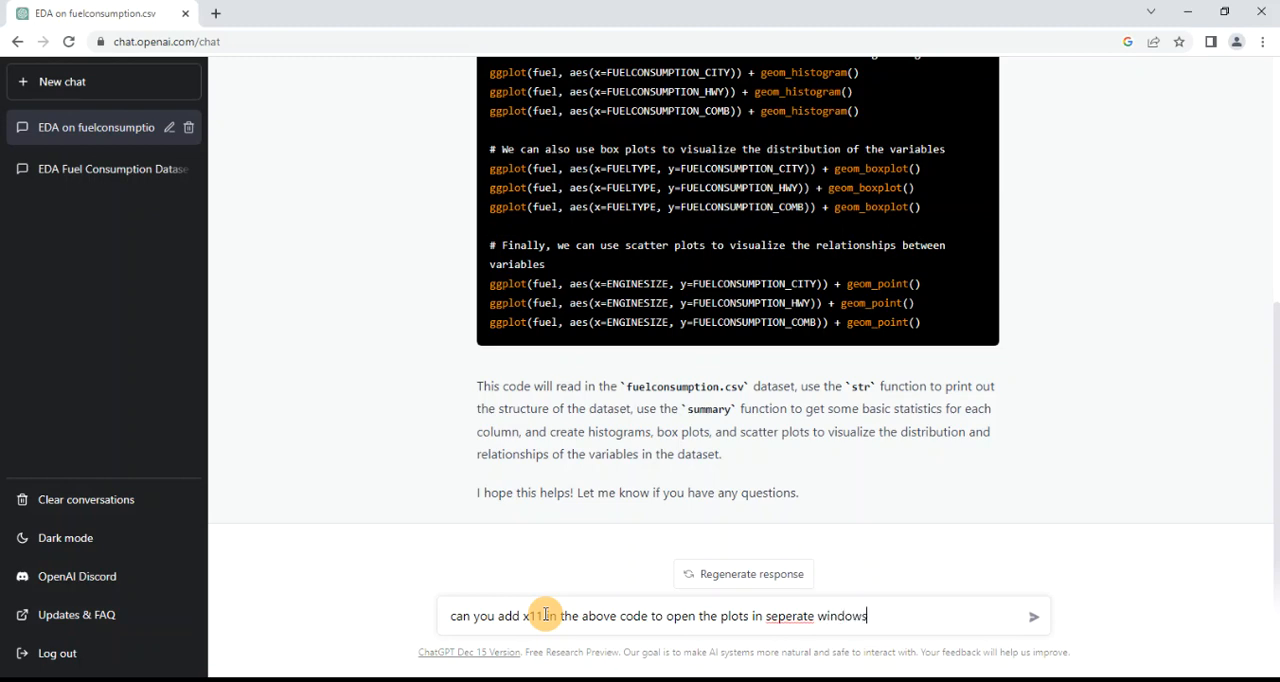
pyautogui.moveTo(1034, 636)
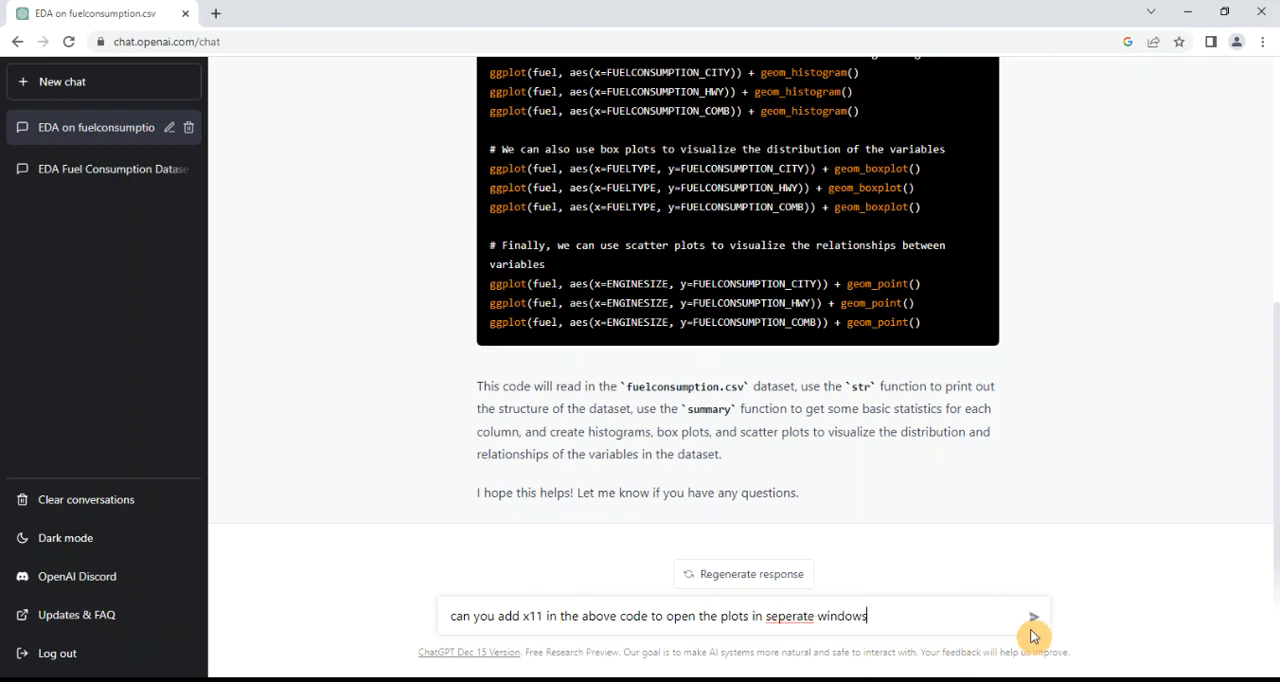
pyautogui.click(1032, 616)
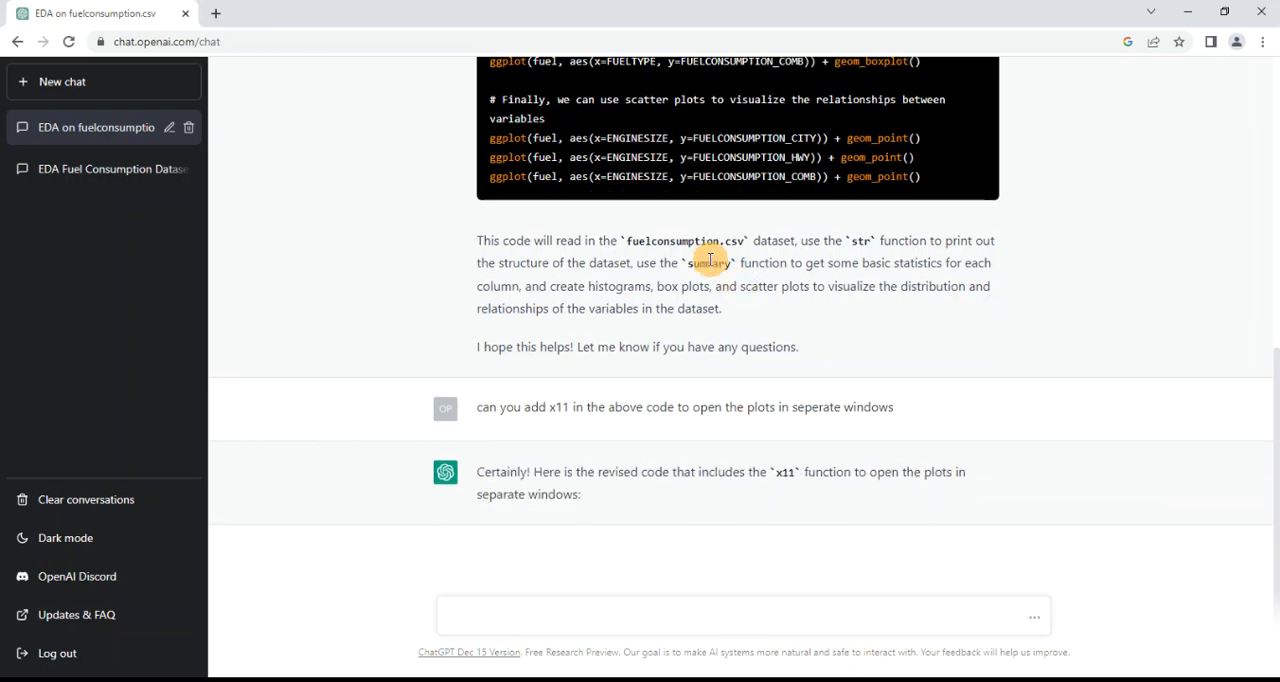
# Review the revised code with an x11() call before every histogram, boxplot and scatter plot
pyautogui.scroll(-3)
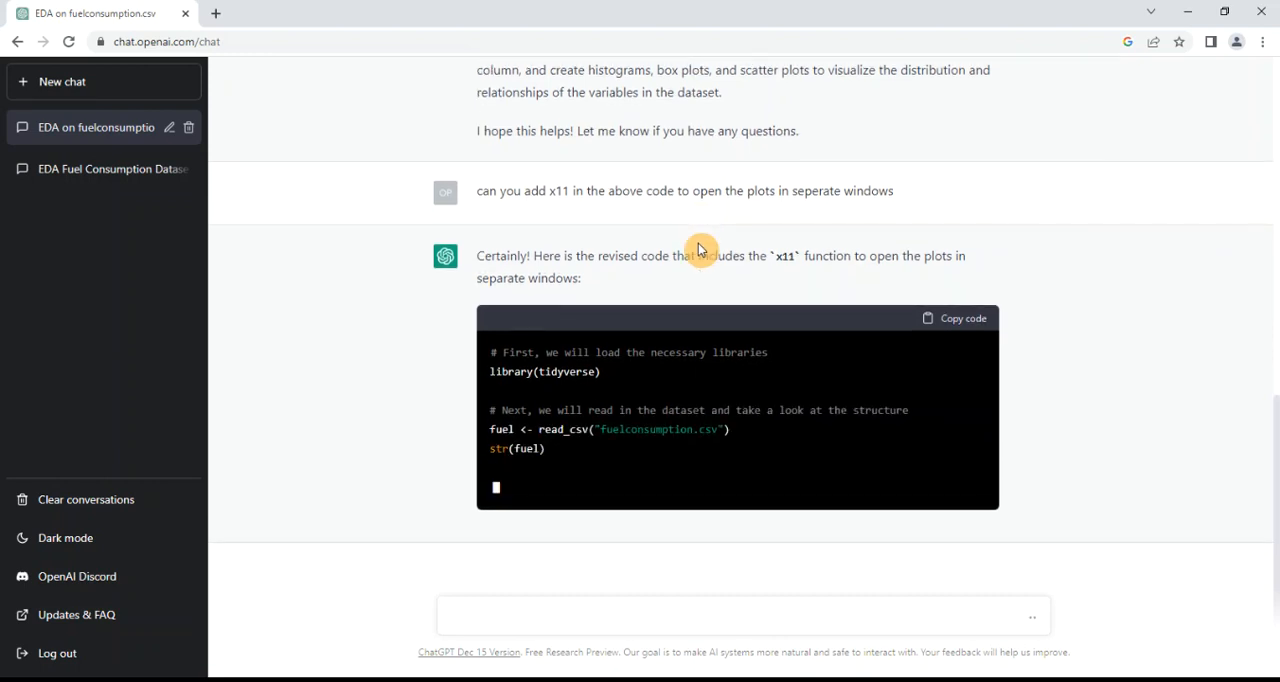
pyautogui.scroll(3)
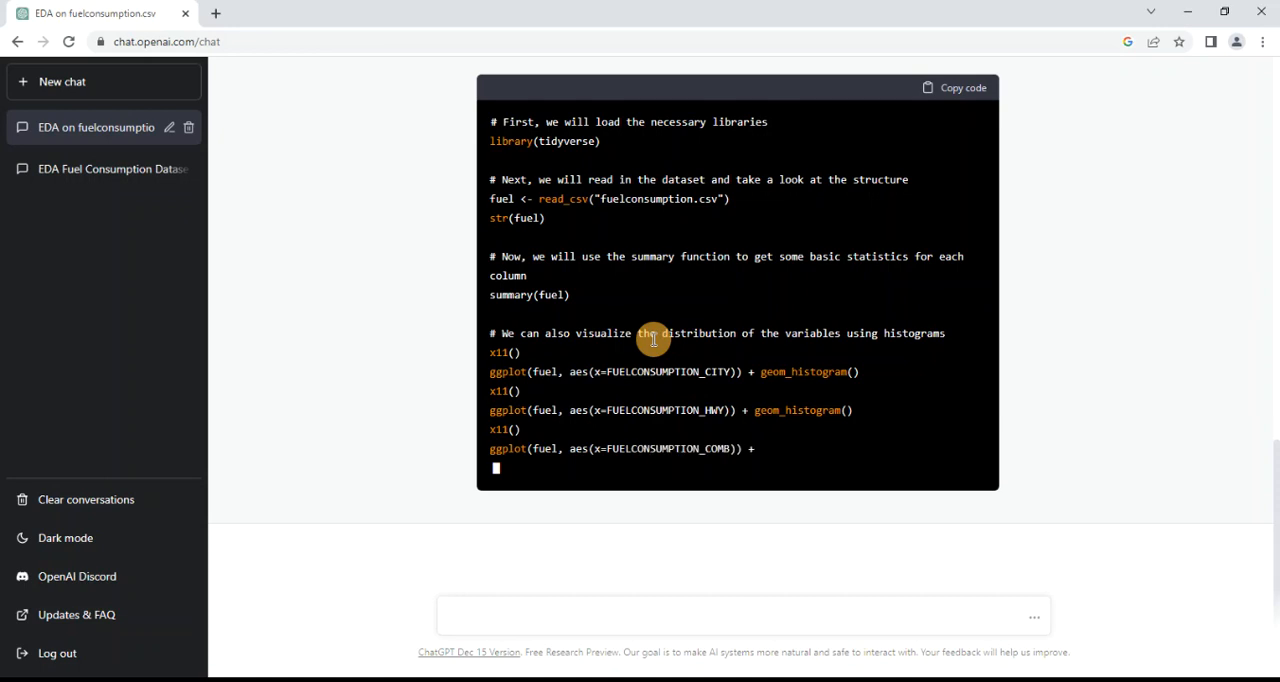
pyautogui.scroll(-3)
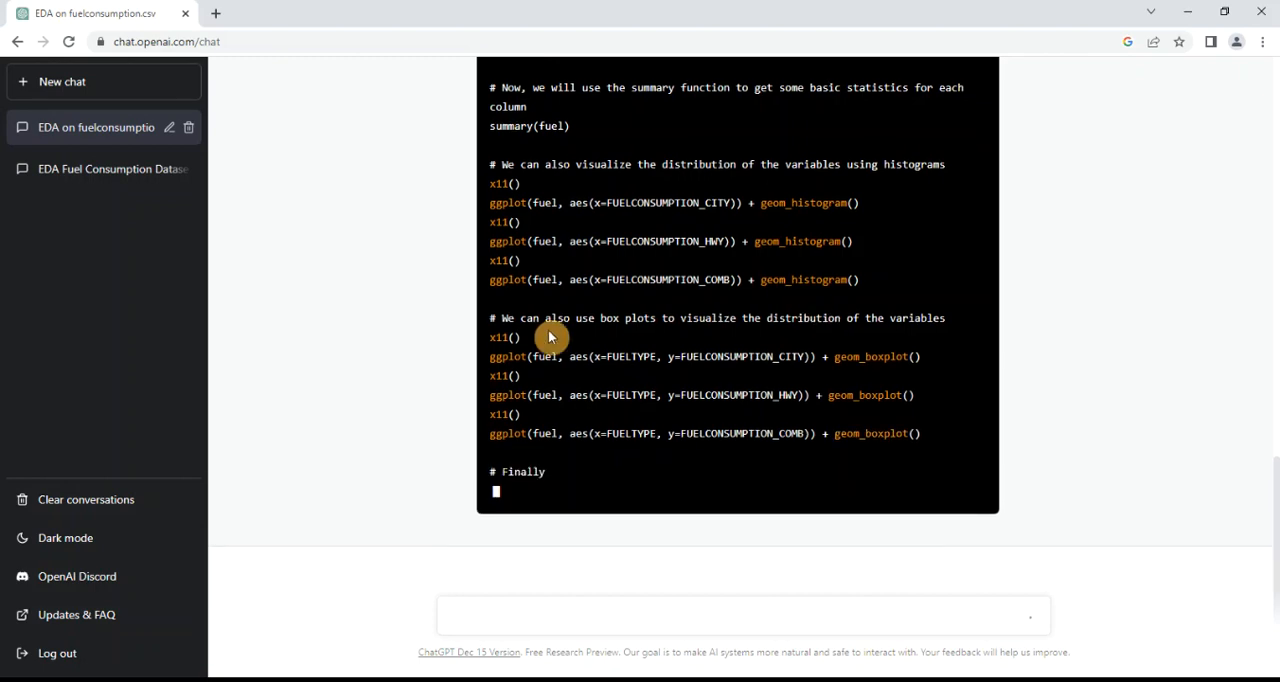
pyautogui.scroll(3)
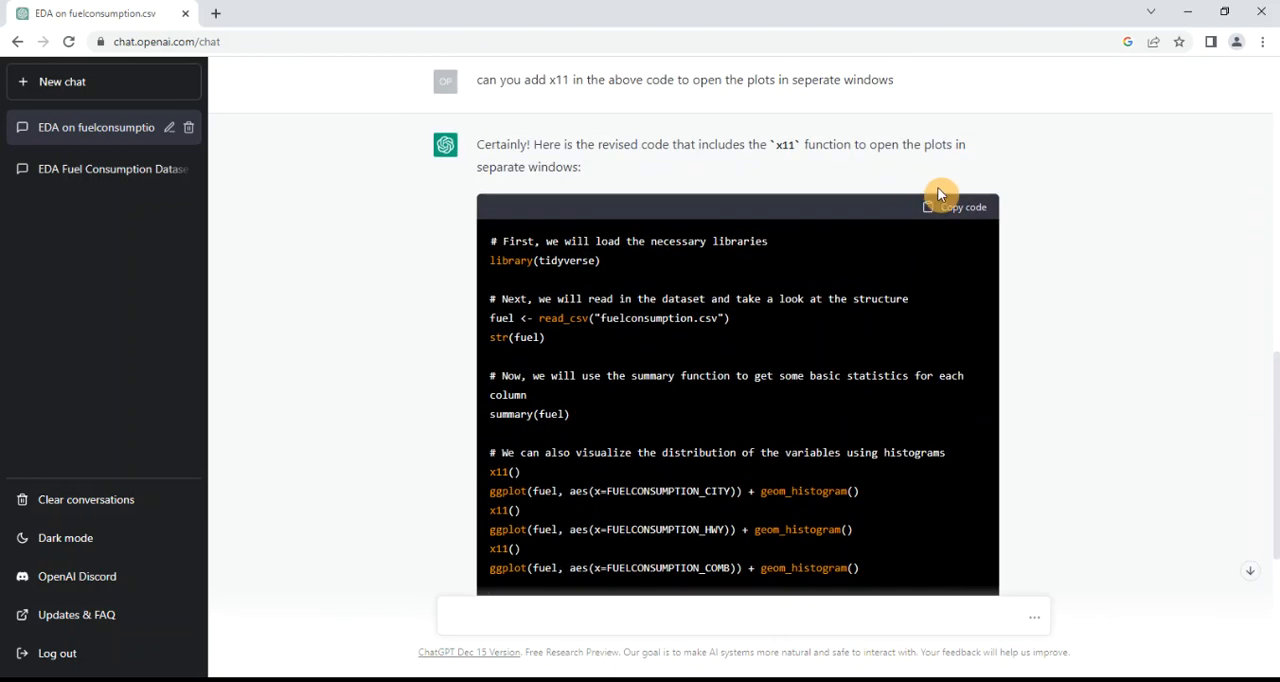
pyautogui.scroll(-3)
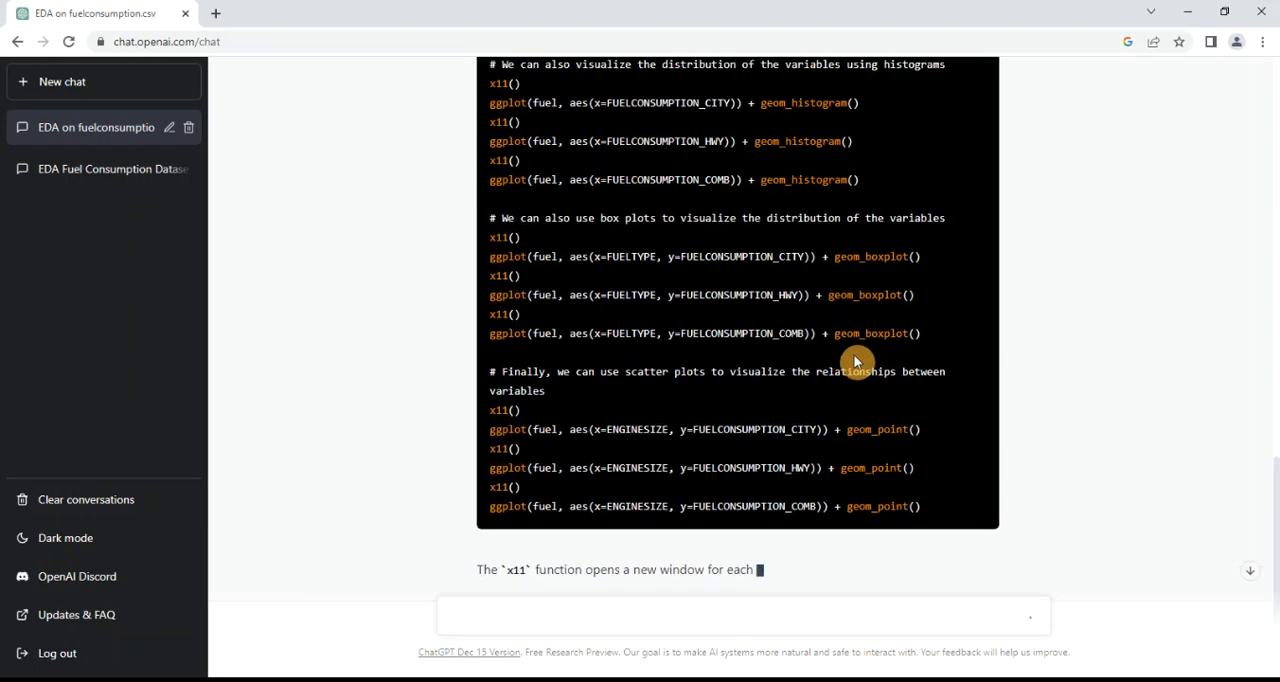
pyautogui.scroll(3)
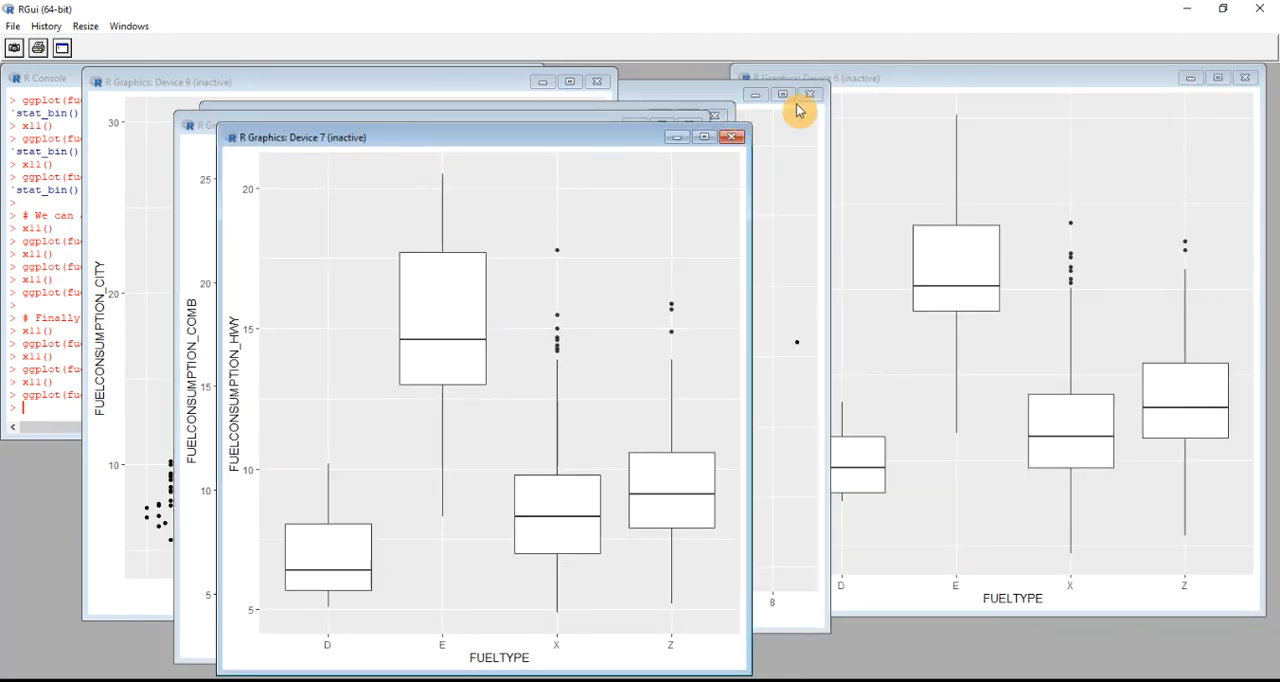
# Bring the separate boxplot and histogram windows forward and move them to inspect each plot
pyautogui.click(800, 94)
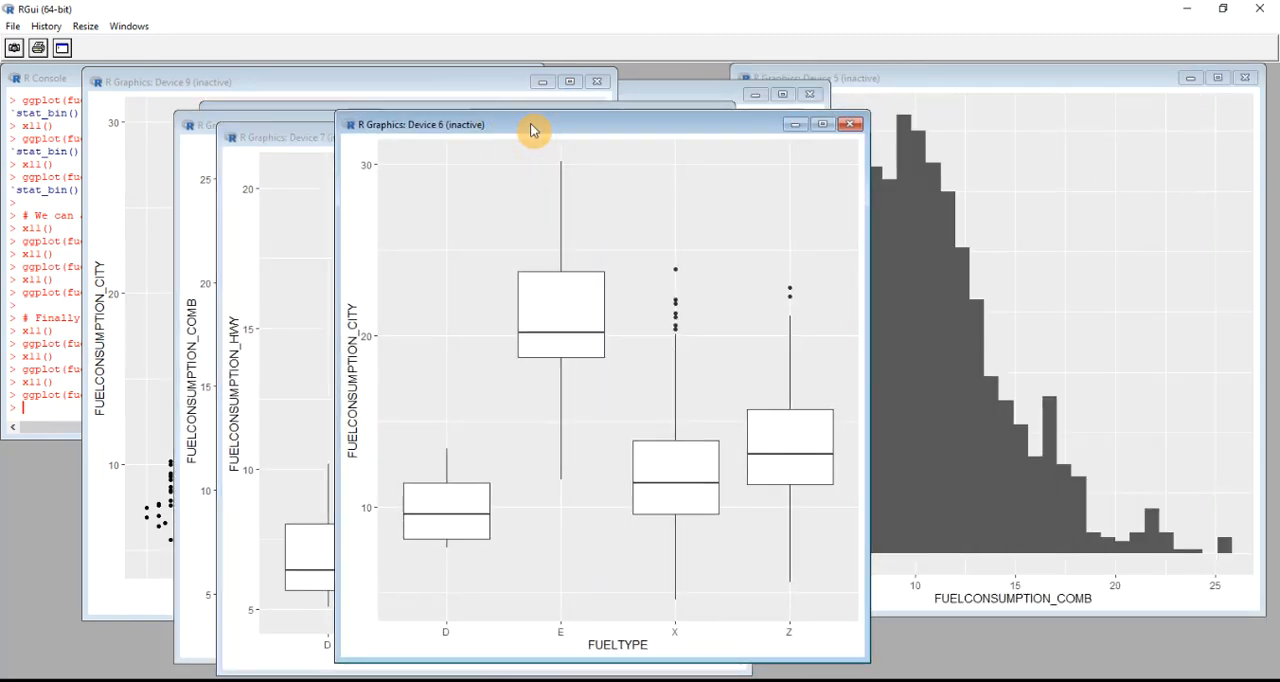
pyautogui.moveTo(536, 124); pyautogui.dragTo(484, 108)
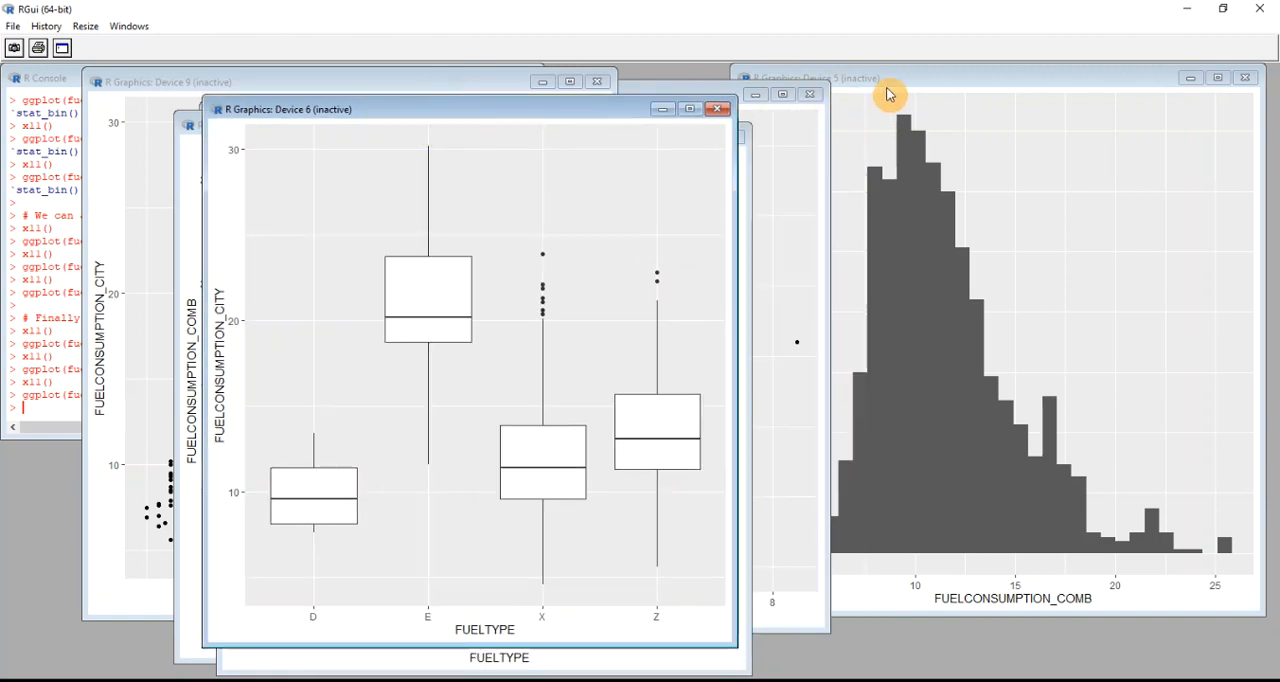
pyautogui.click(890, 78)
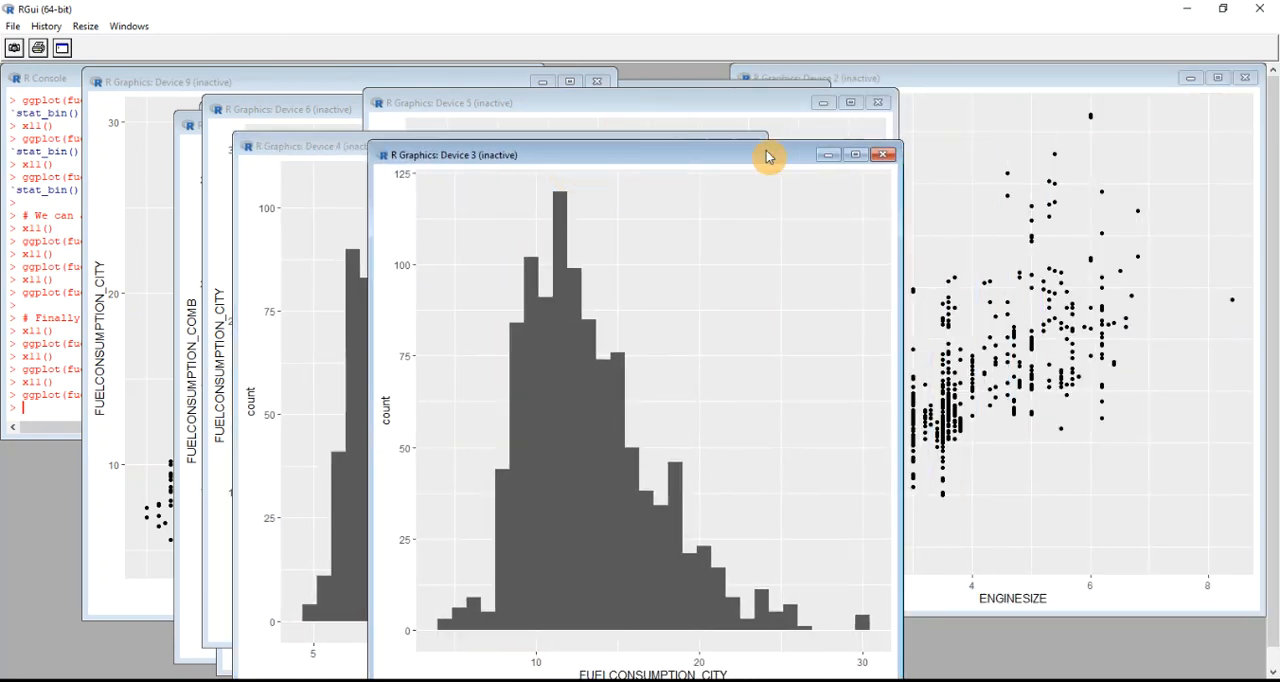
pyautogui.moveTo(770, 156); pyautogui.dragTo(864, 164)
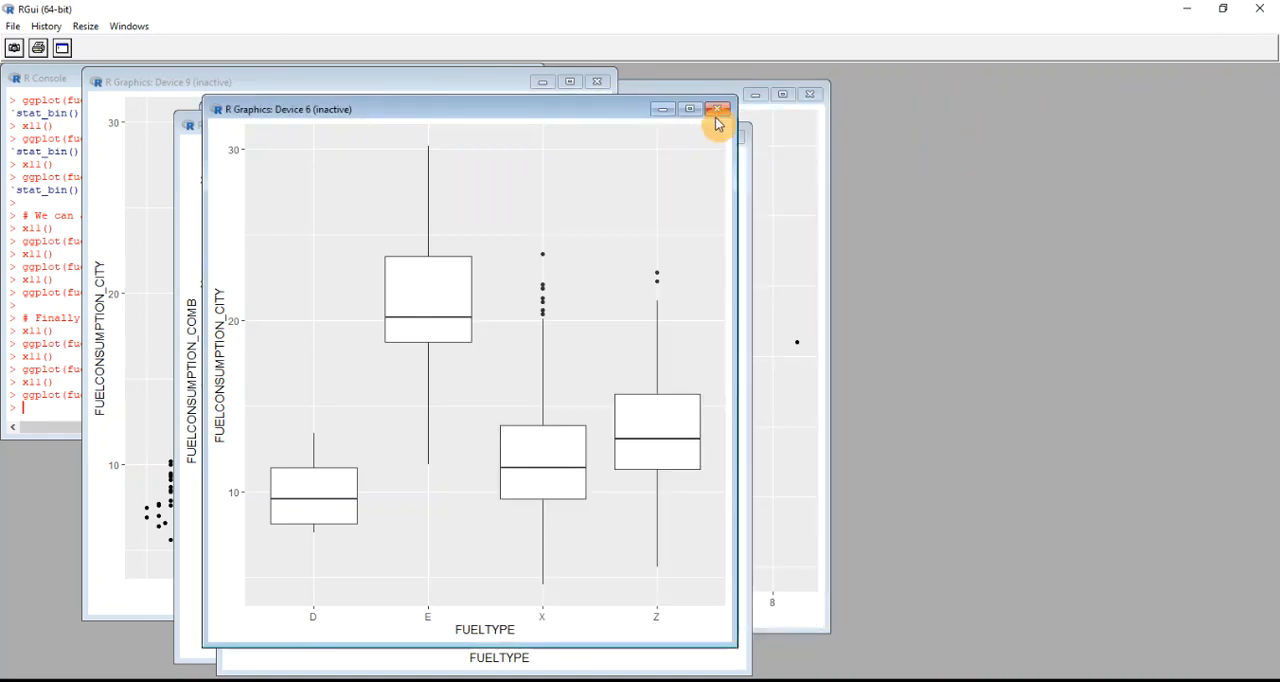
# Close the FUELTYPE boxplot, ENGINESIZE scatter and remaining plot windows, returning to ChatGPT
pyautogui.click(718, 108)
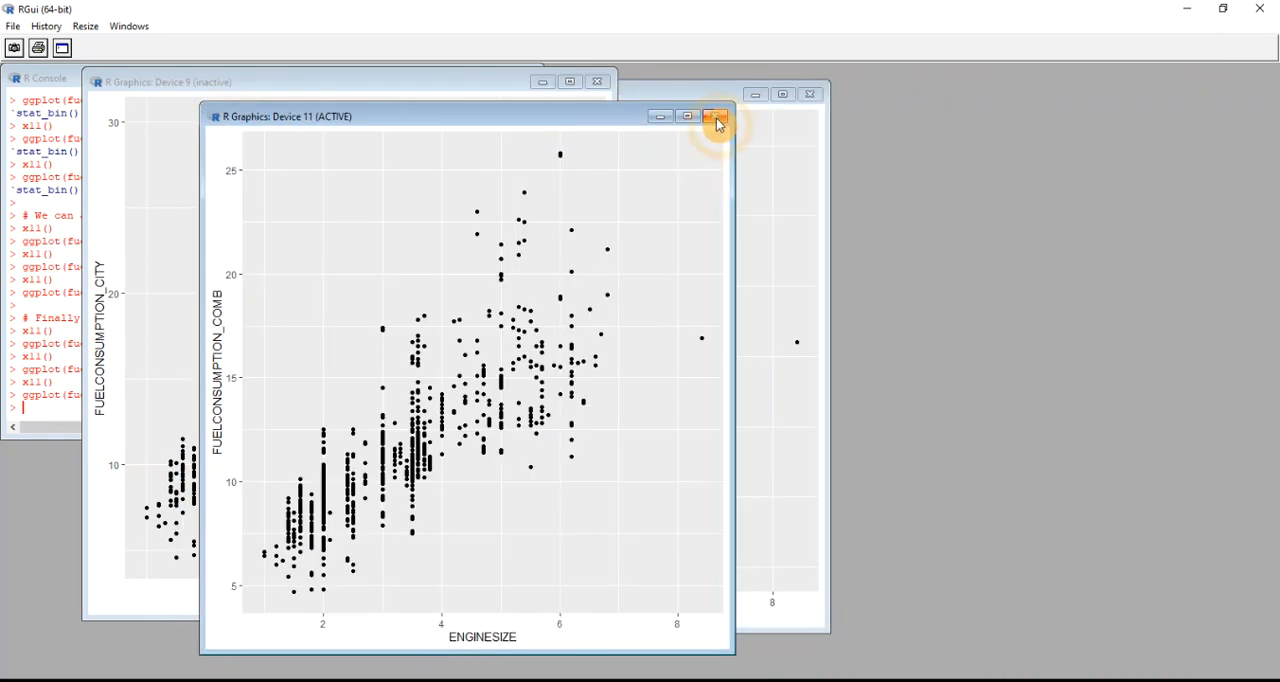
pyautogui.click(716, 116)
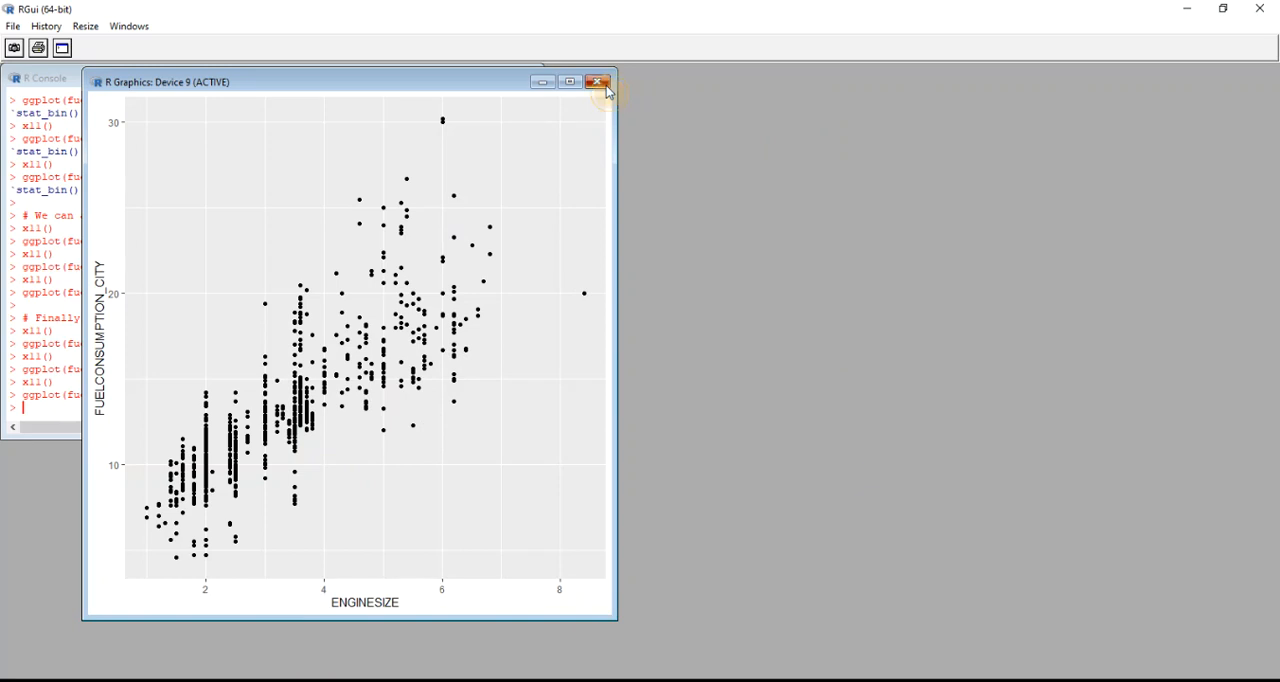
pyautogui.click(596, 82)
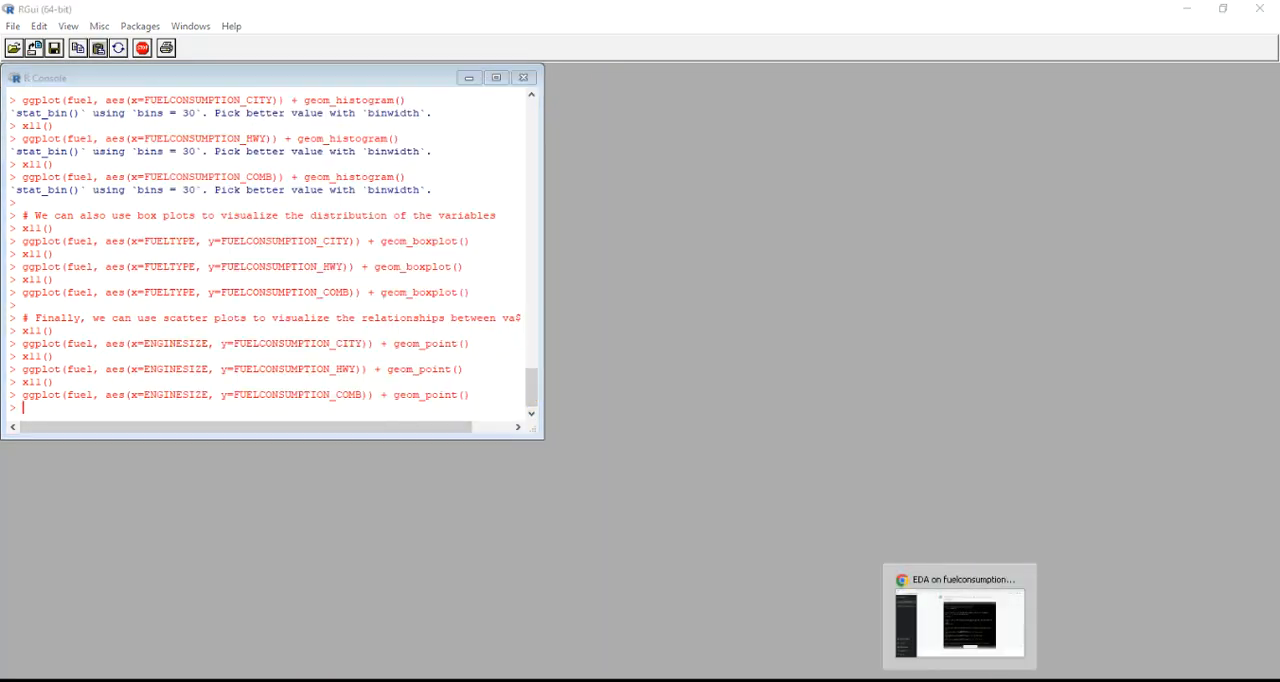
pyautogui.click(958, 616)
pyautogui.write('can')
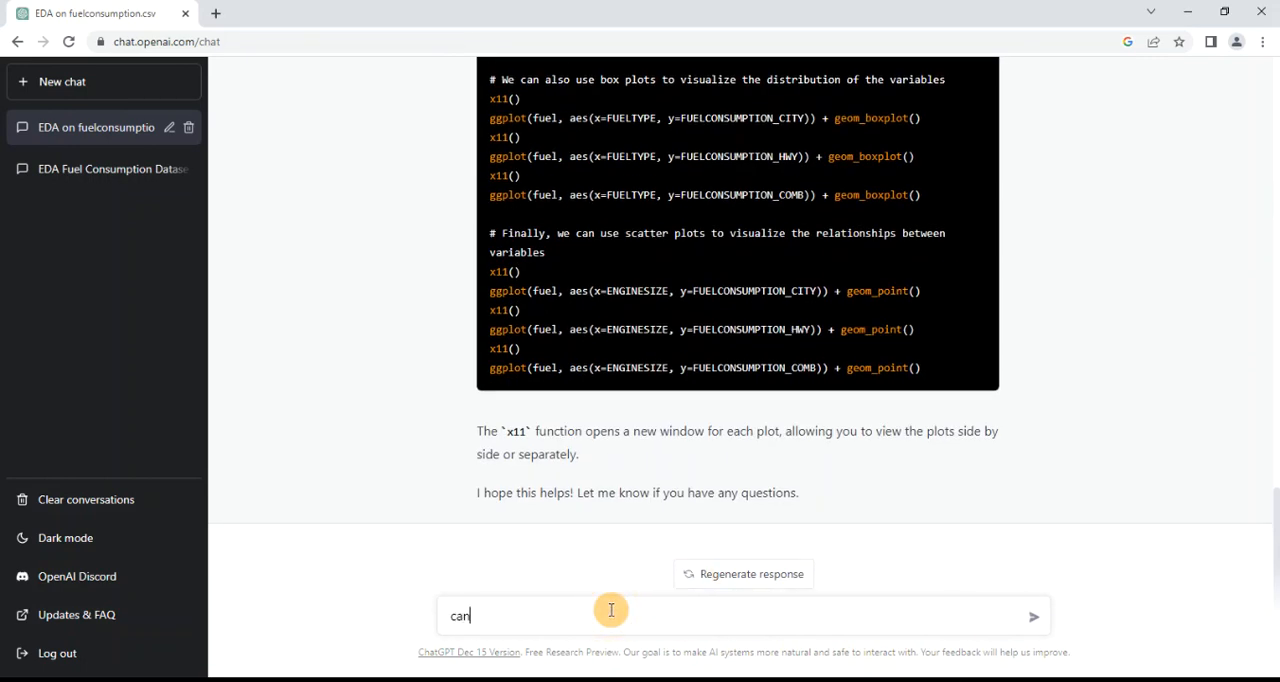
# Send the prompt "can you perform a multiple regression on the above"
pyautogui.write('you perform a')
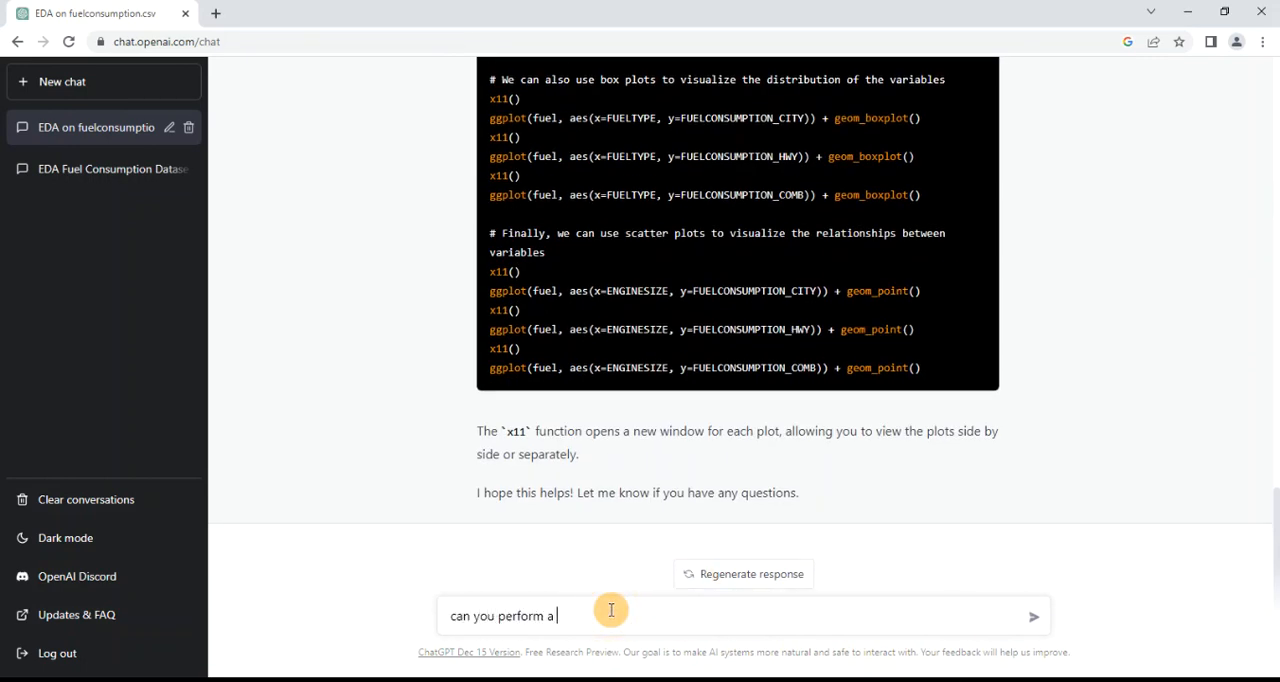
pyautogui.write('mult')
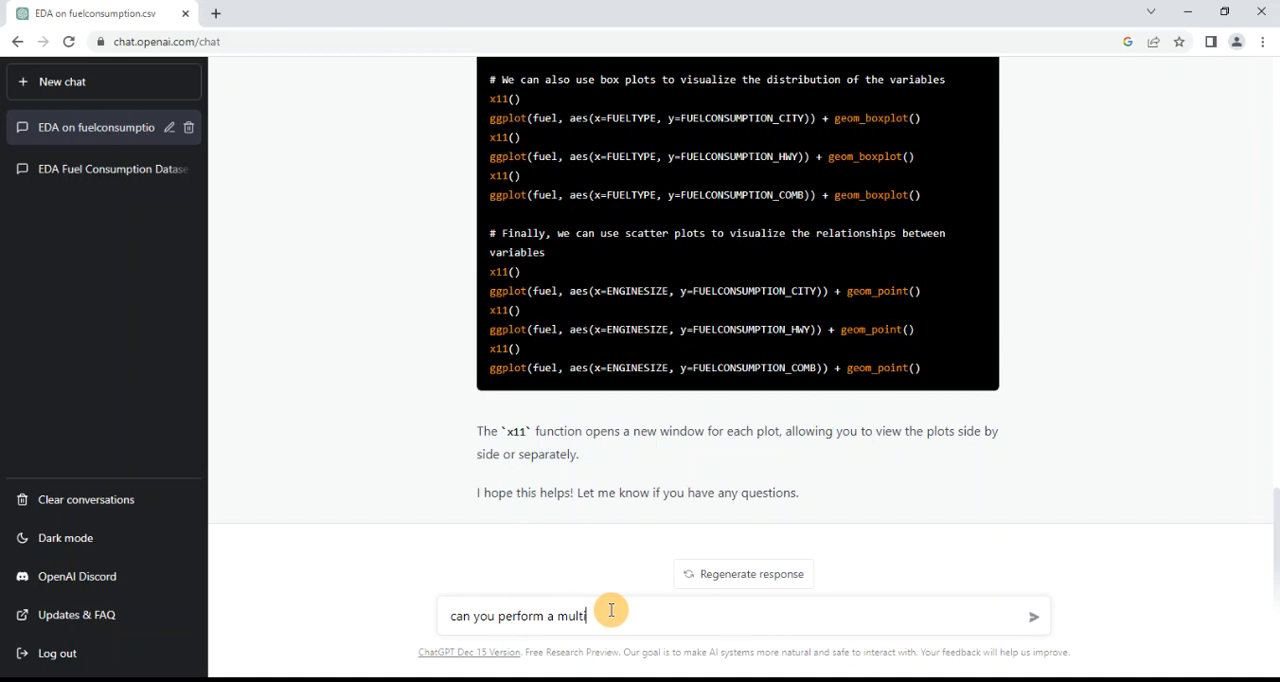
pyautogui.write('ple regression on the above')
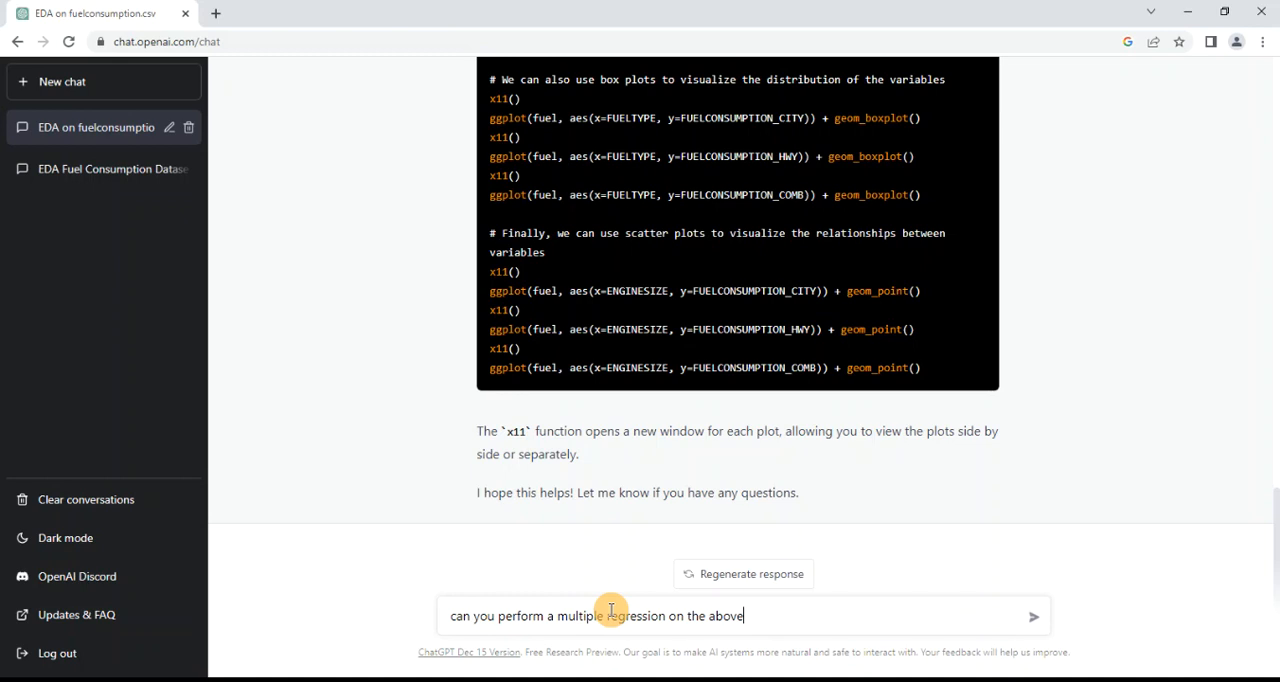
pyautogui.click(1032, 616)
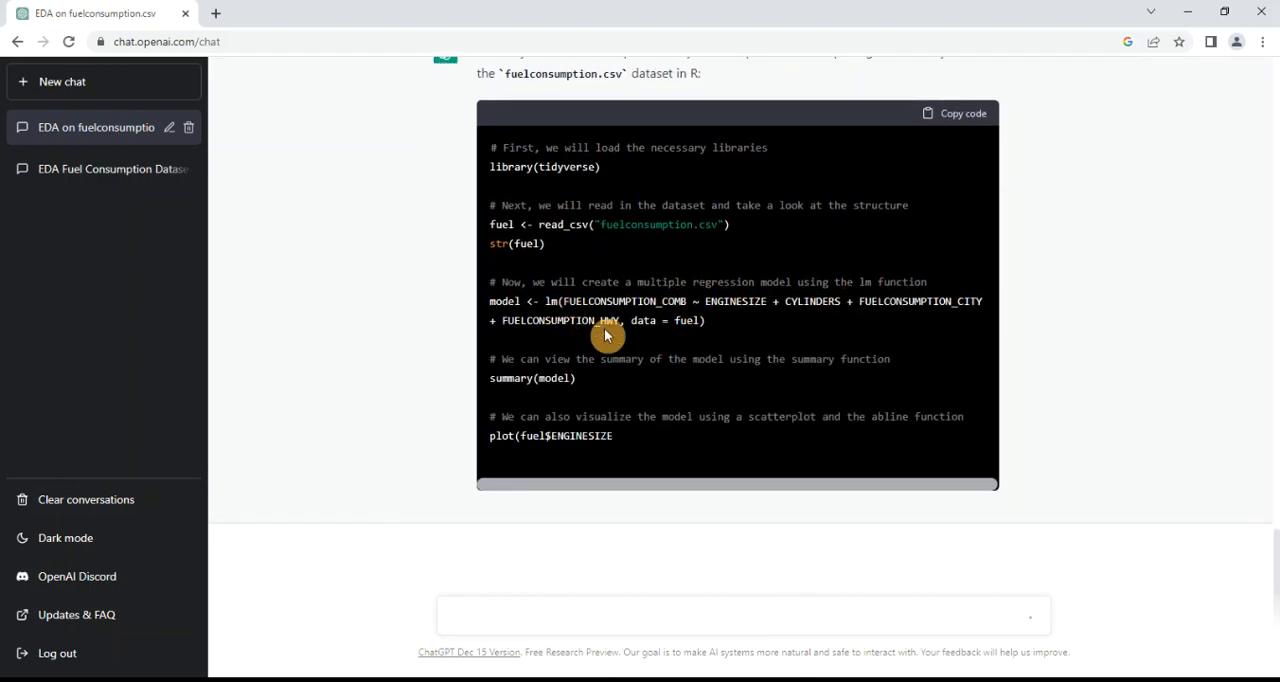
# Compose a request to modify the code to use CO2emissions as the independant variable
pyautogui.scroll(3)
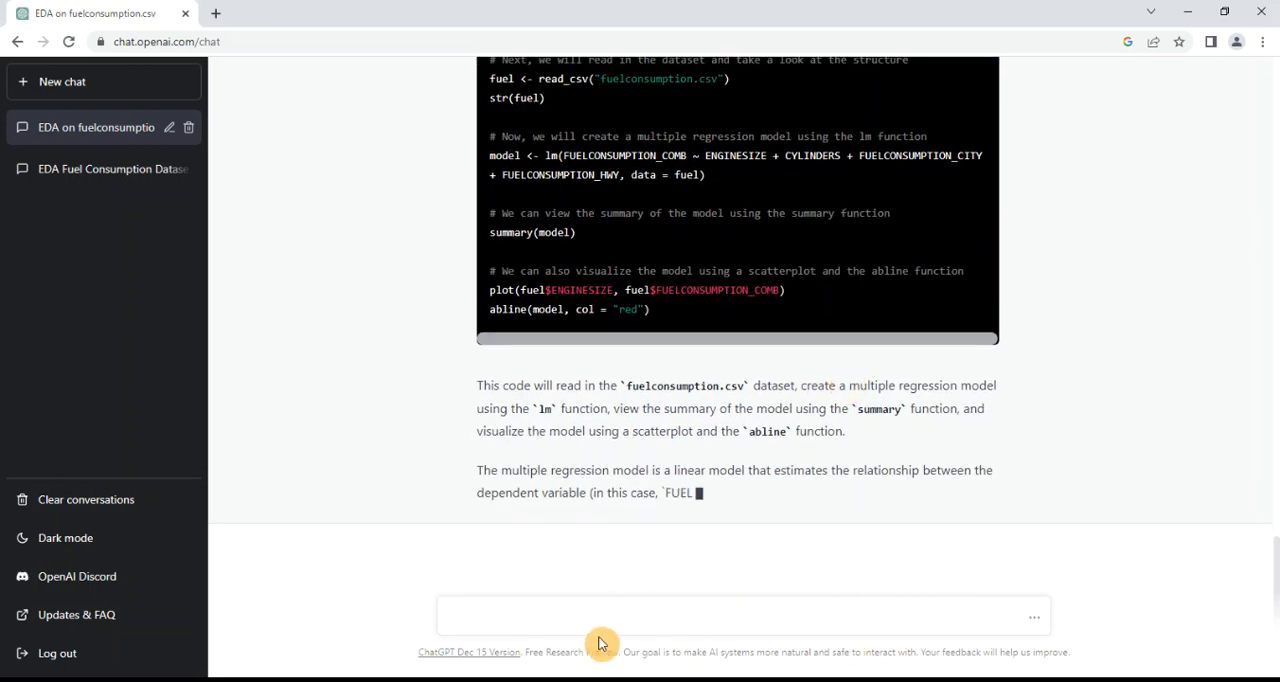
pyautogui.write('can you')
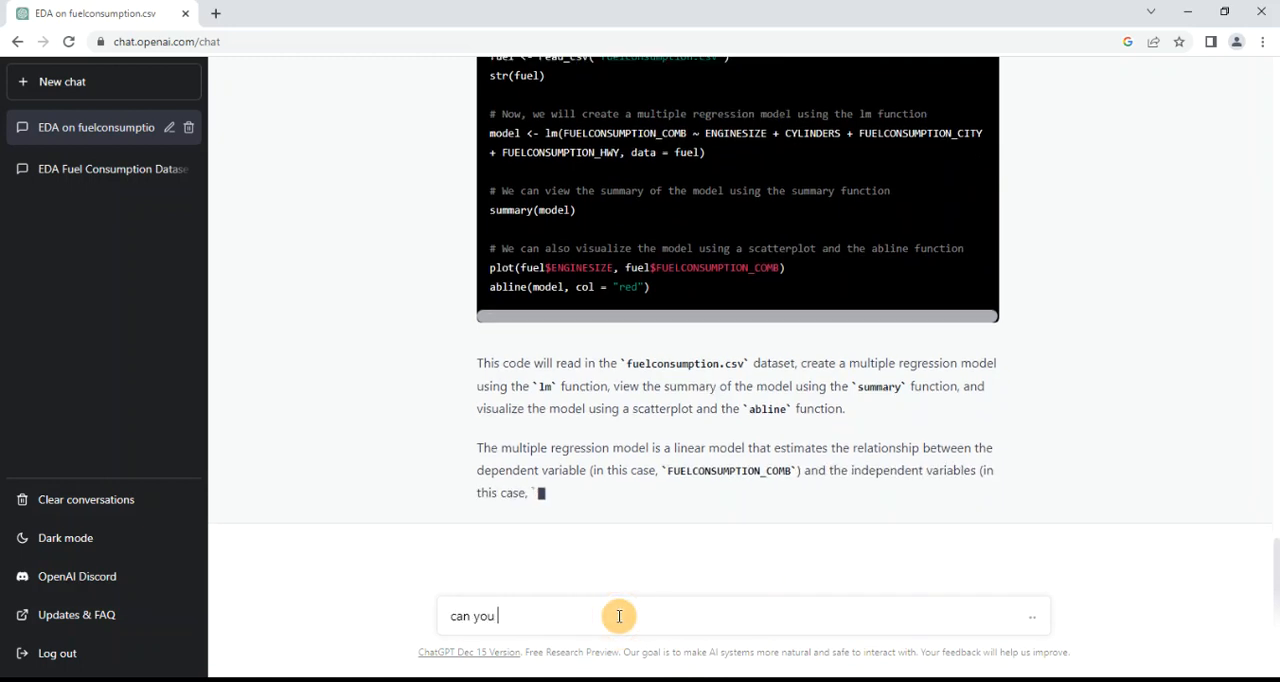
pyautogui.write('modify')
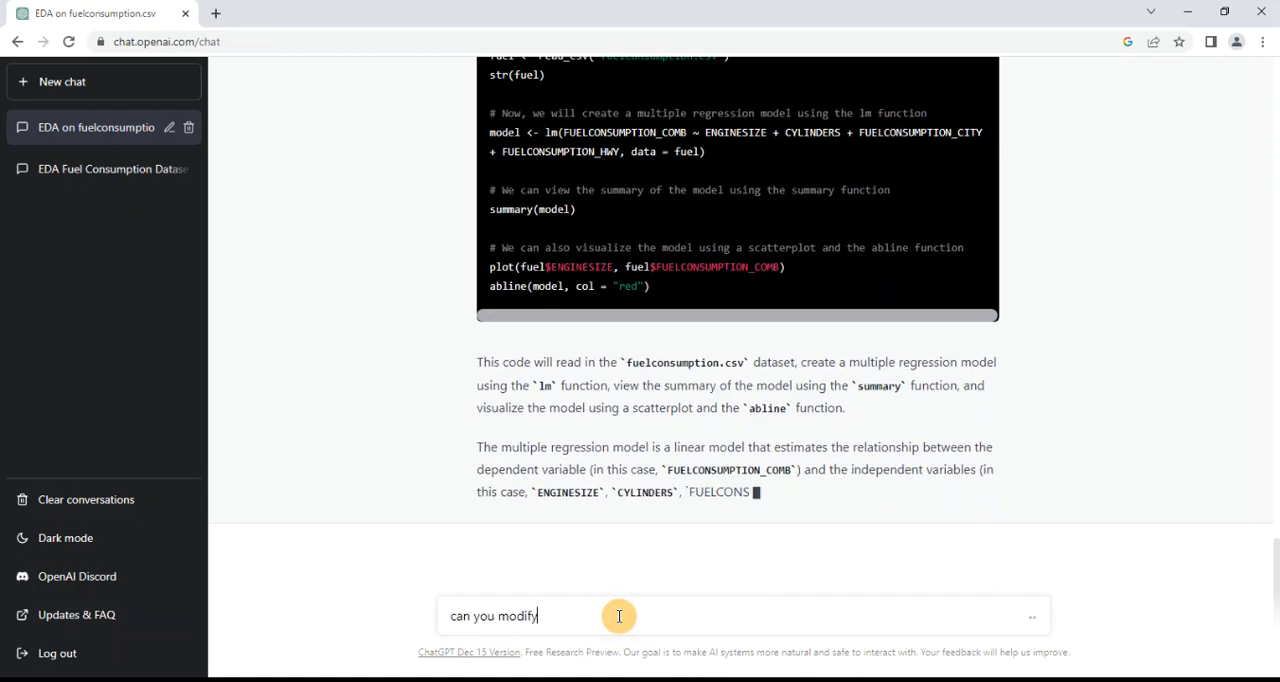
pyautogui.write('the code to use CO2')
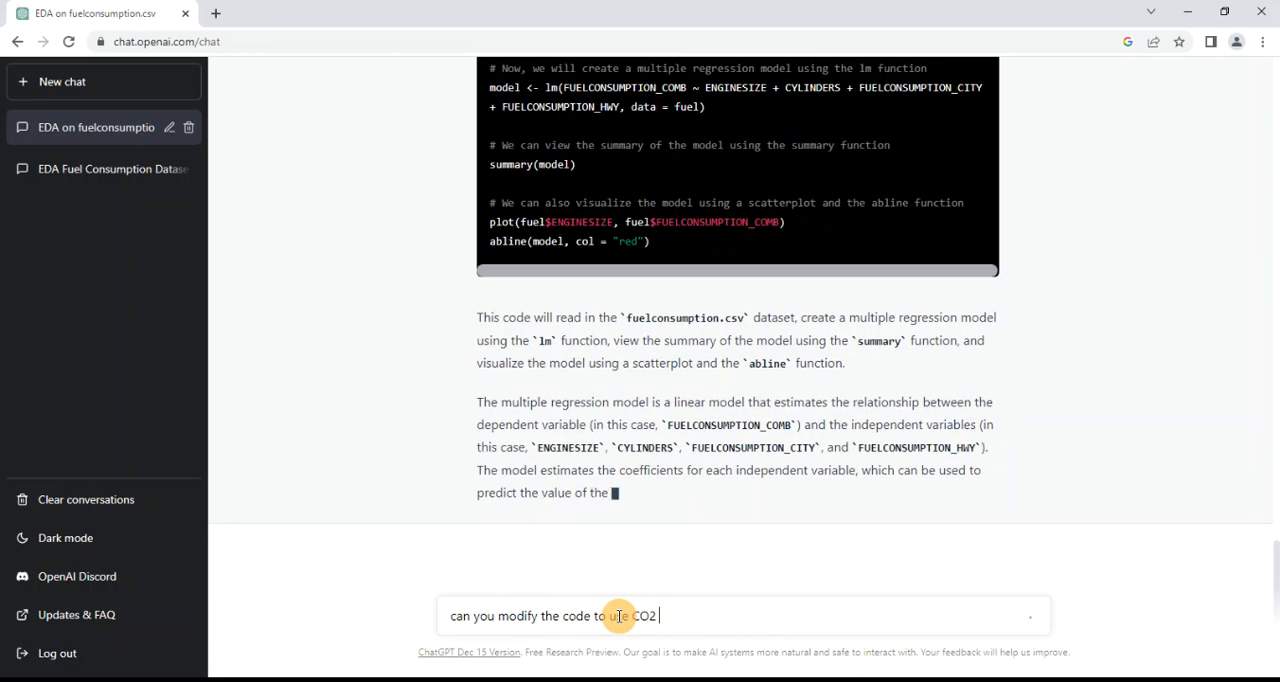
pyautogui.write('emissoions')
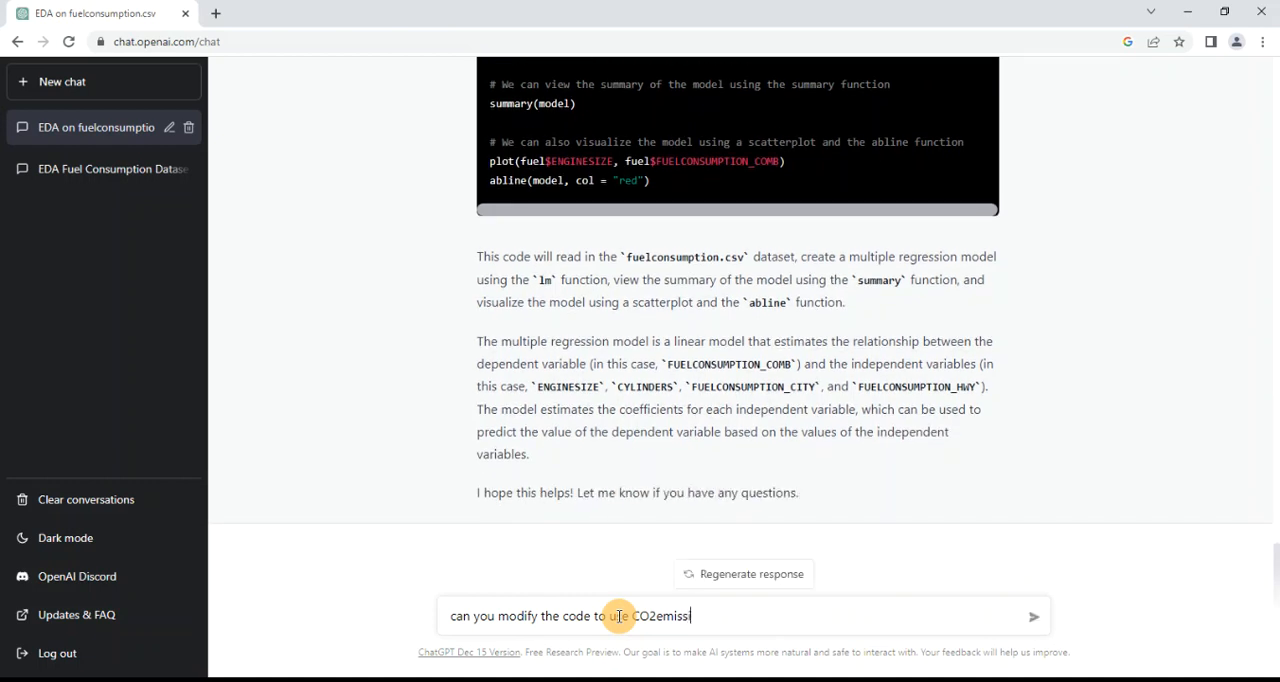
pyautogui.write('ions as the indep')
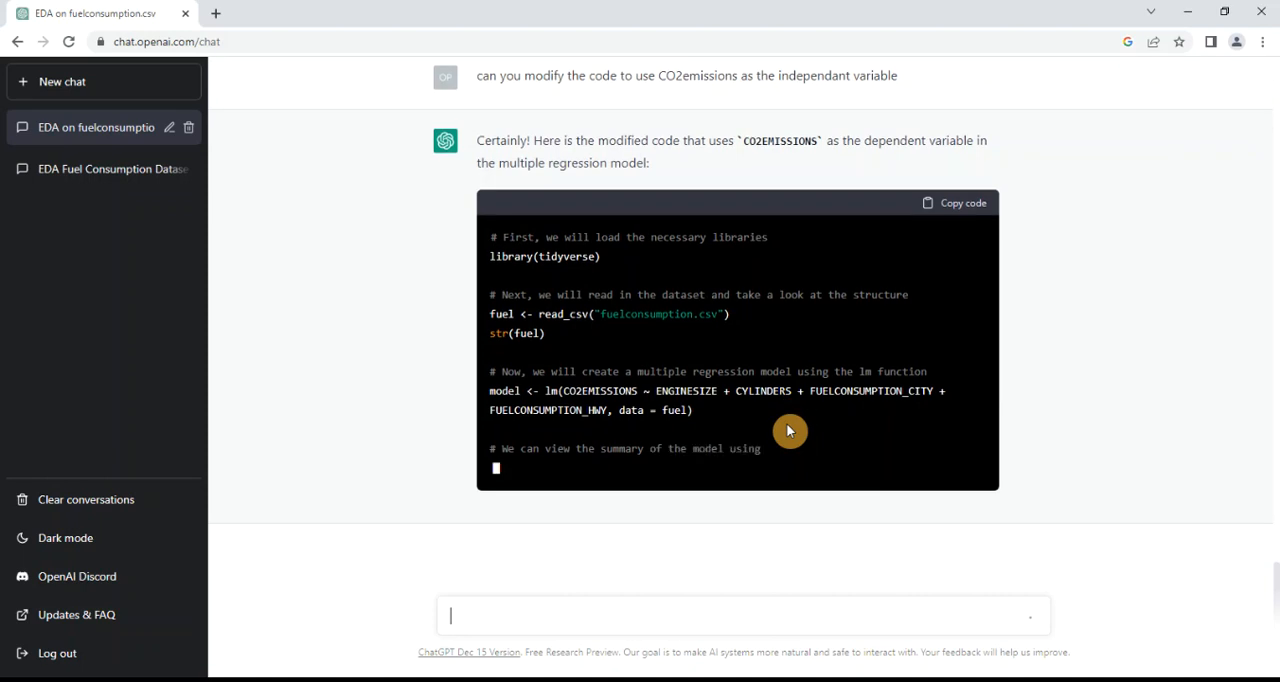
# Copy ChatGPT's revised lm code with CO2EMISSIONS as the dependent variable
pyautogui.scroll(-3)
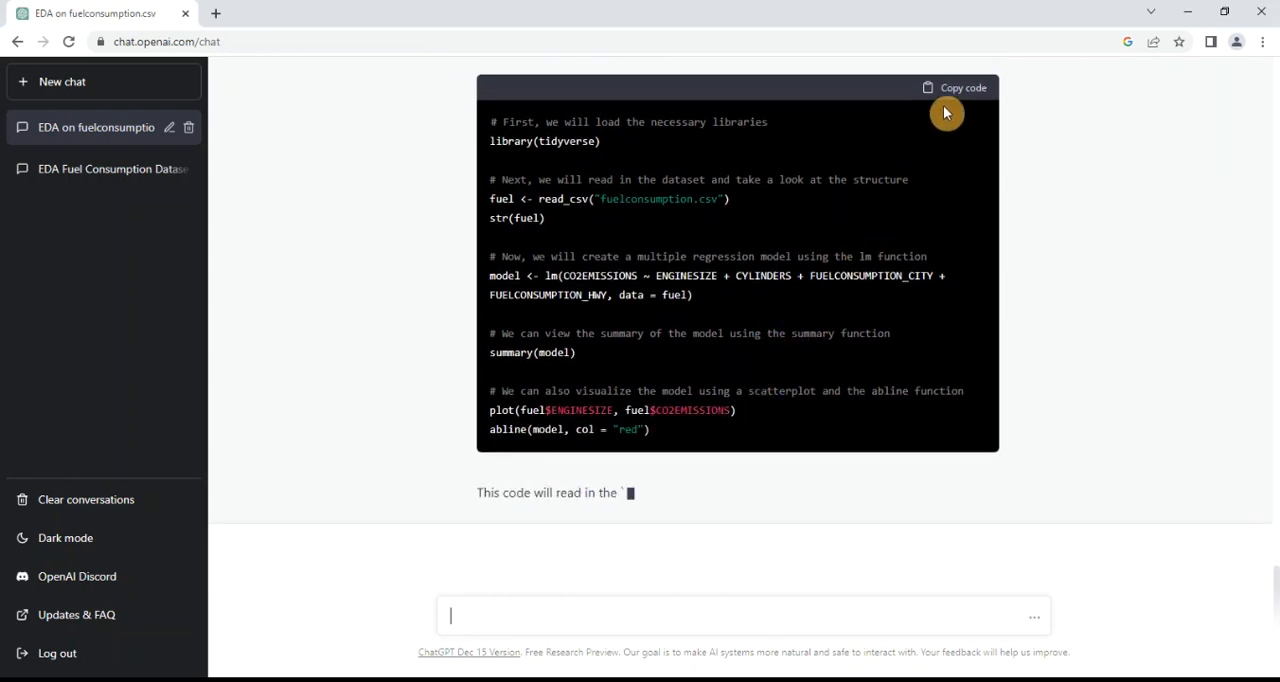
pyautogui.click(956, 88)
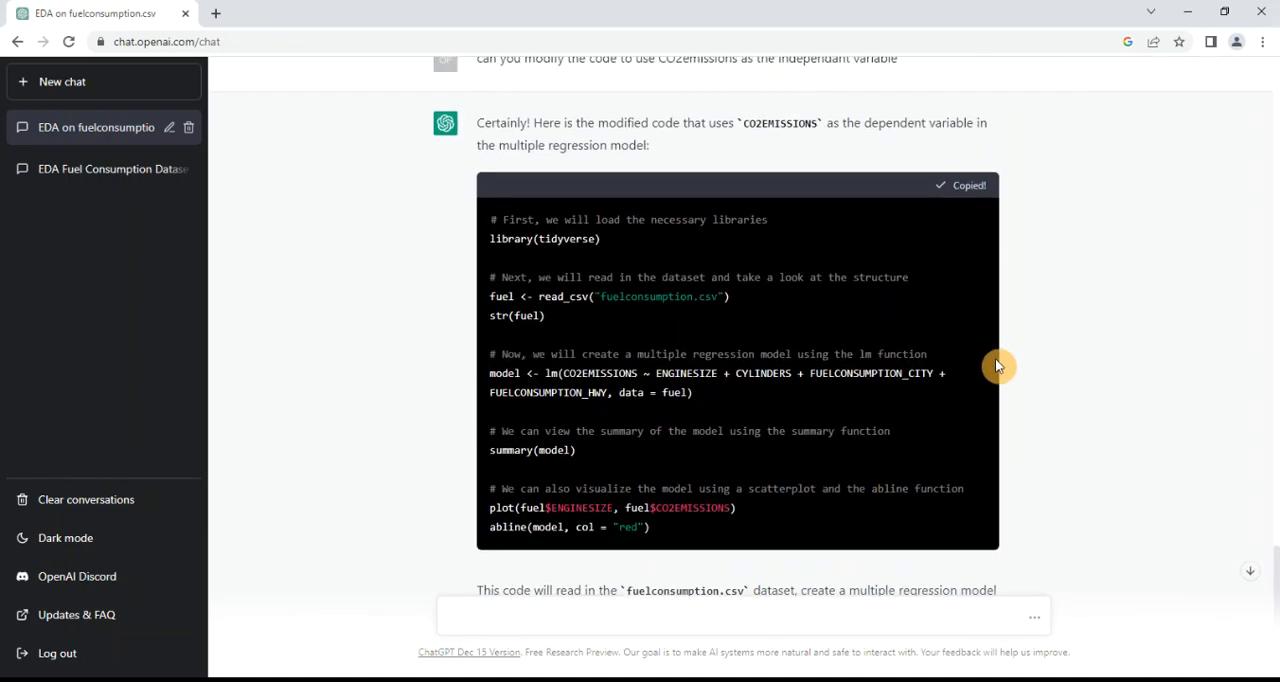
pyautogui.scroll(-3)
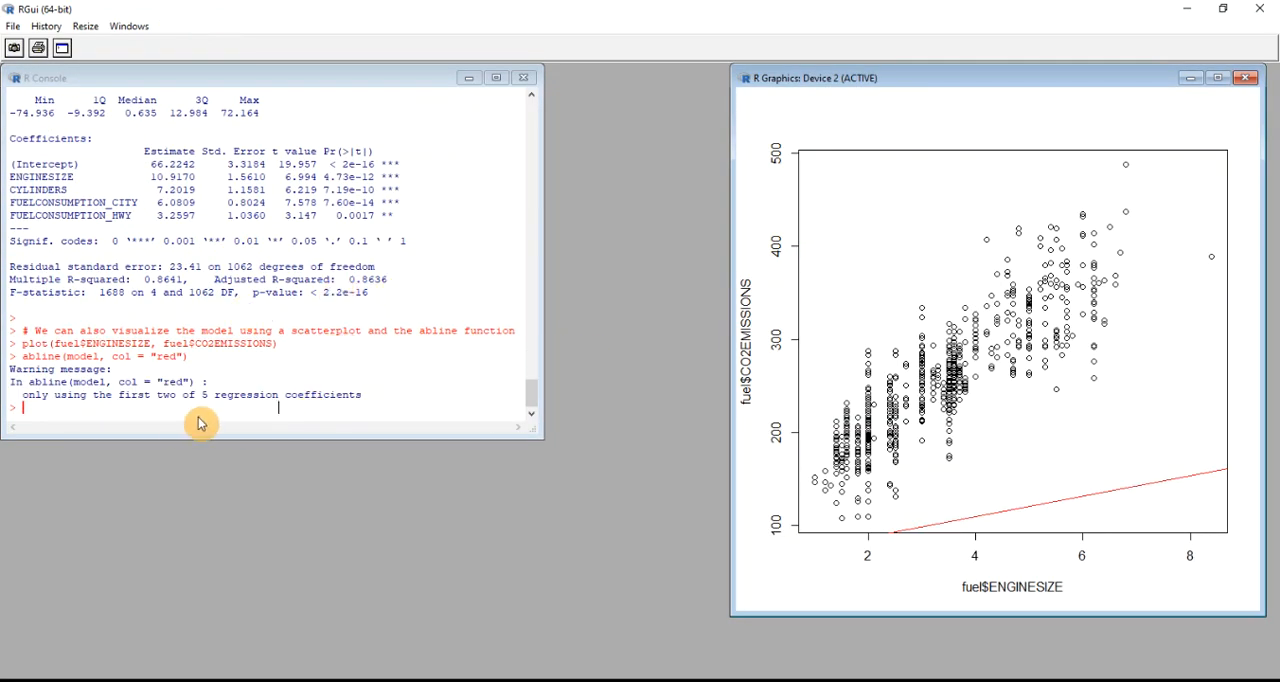
pyautogui.moveTo(536, 394)
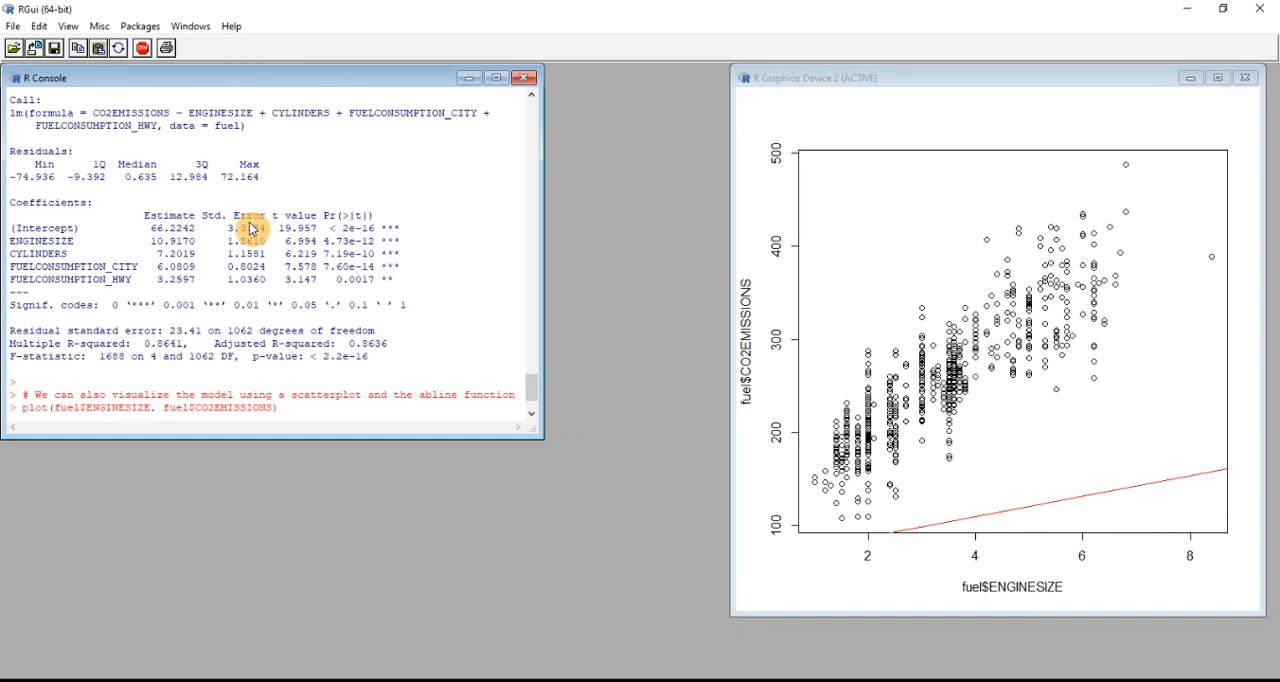
pyautogui.moveTo(370, 356)
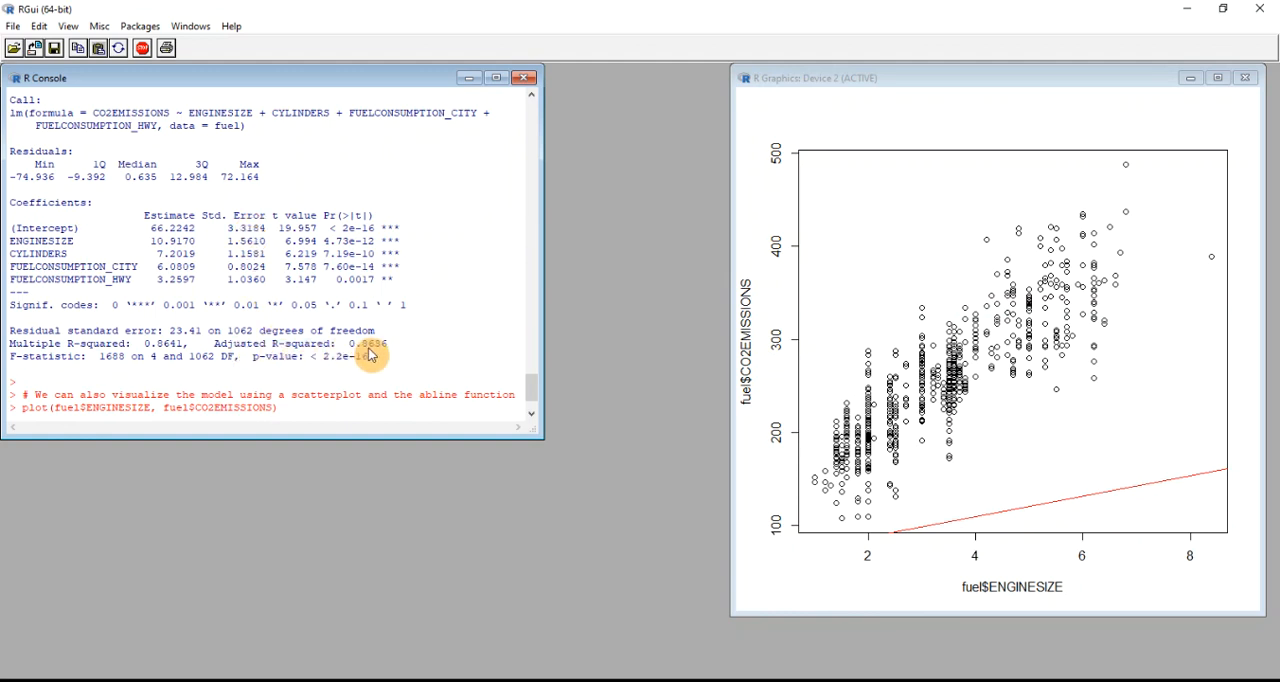
pyautogui.moveTo(520, 390)
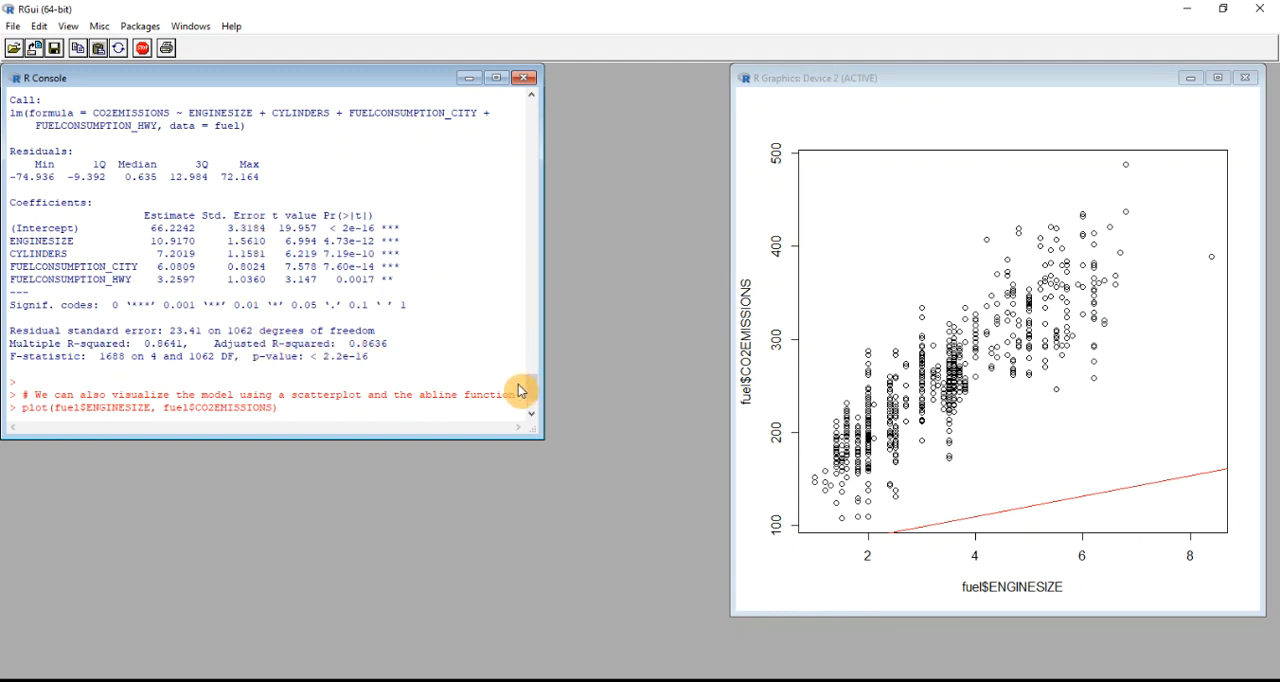
pyautogui.moveTo(492, 356)
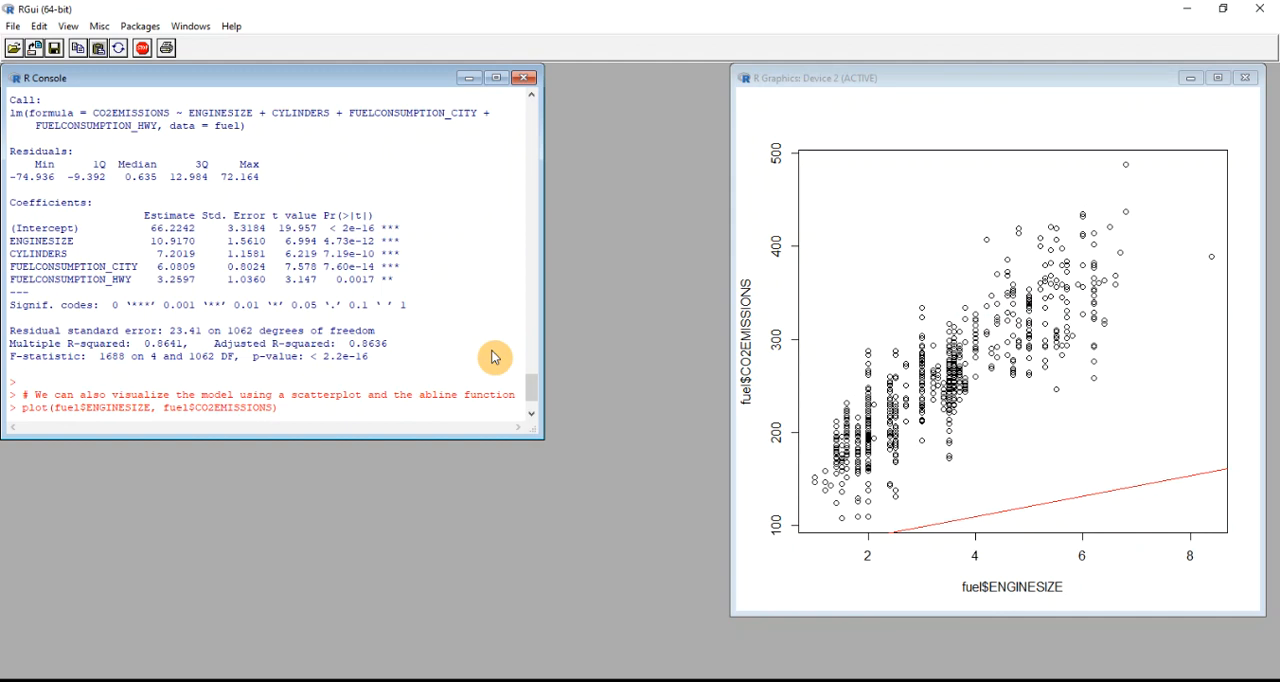
pyautogui.moveTo(484, 284)
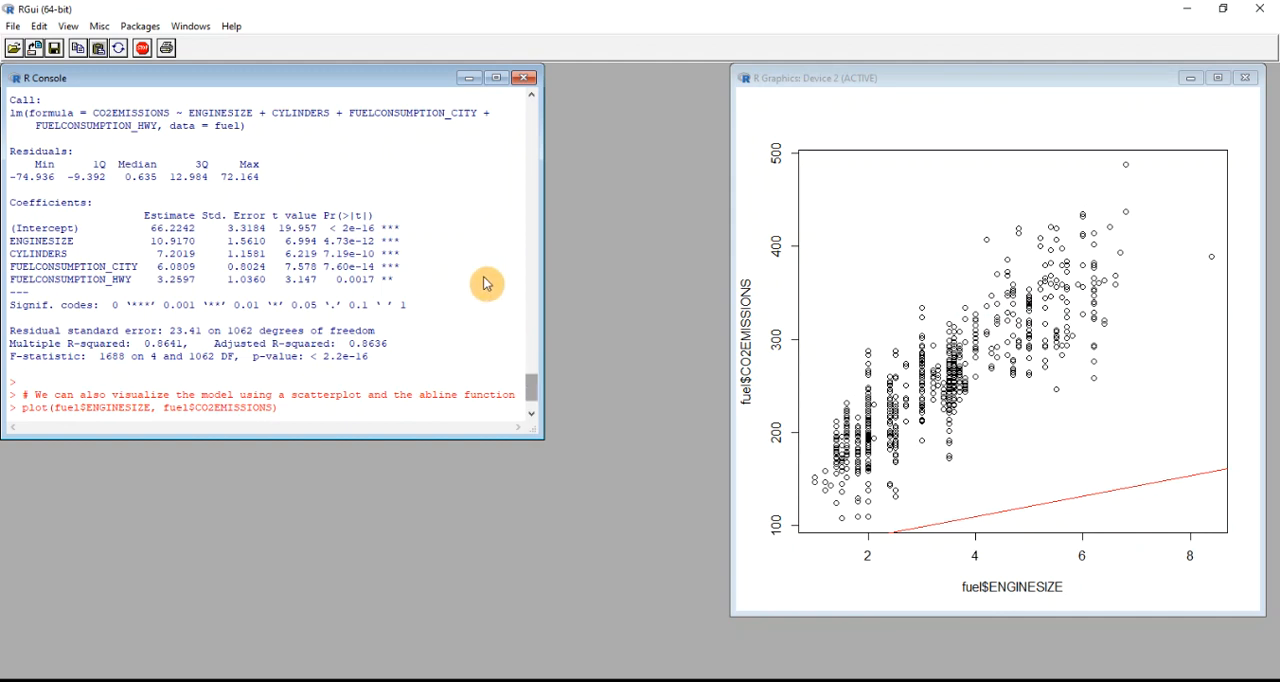
pyautogui.moveTo(528, 398)
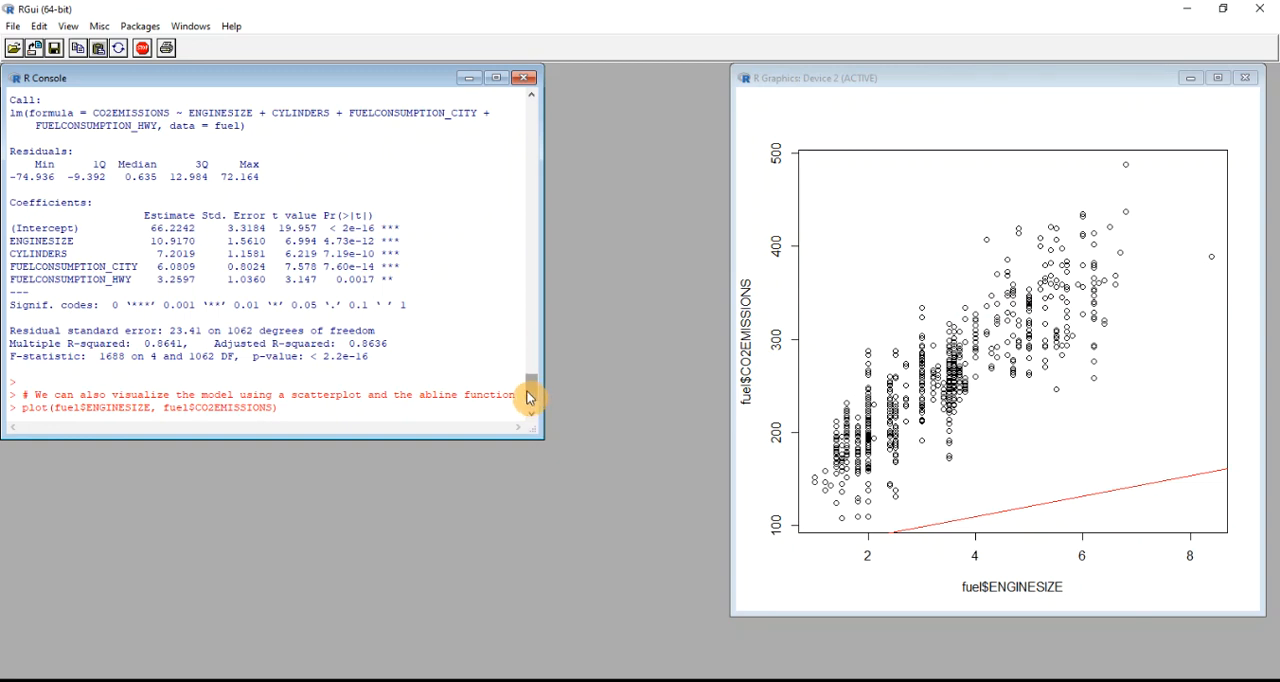
pyautogui.moveTo(498, 312)
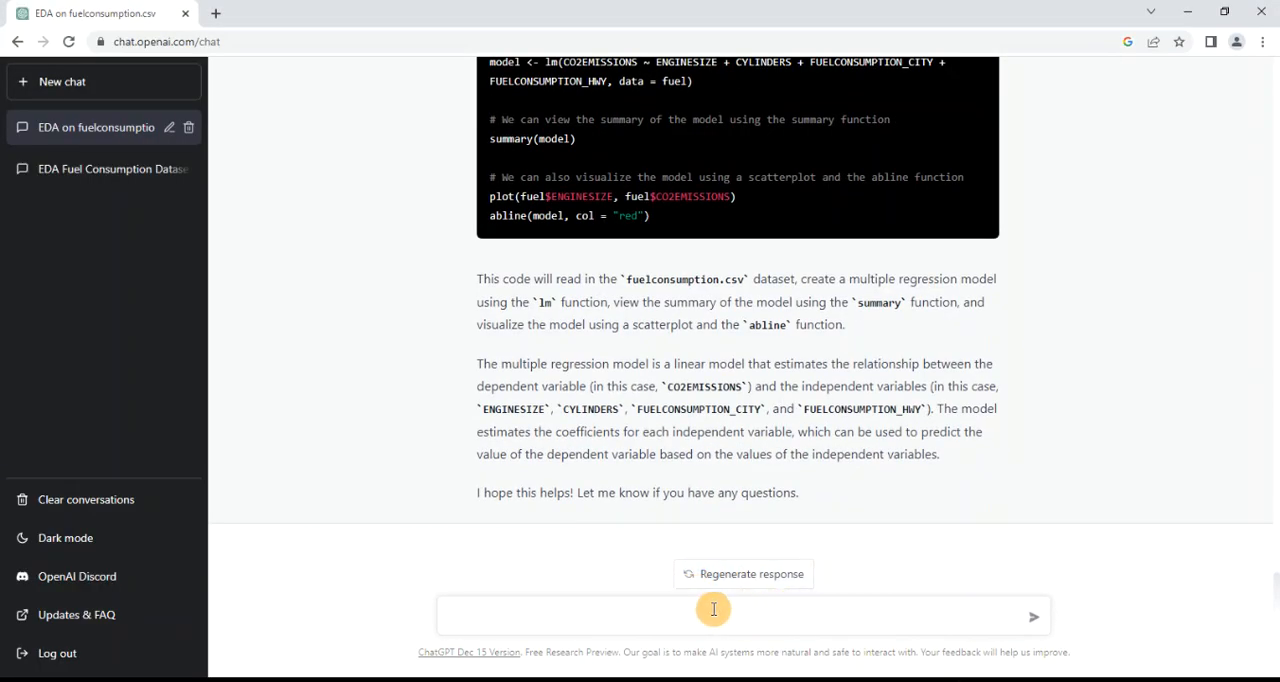
# Send "can you do a pairplot in the above code" and review the GGally ggpairs reply
pyautogui.write('can you d')
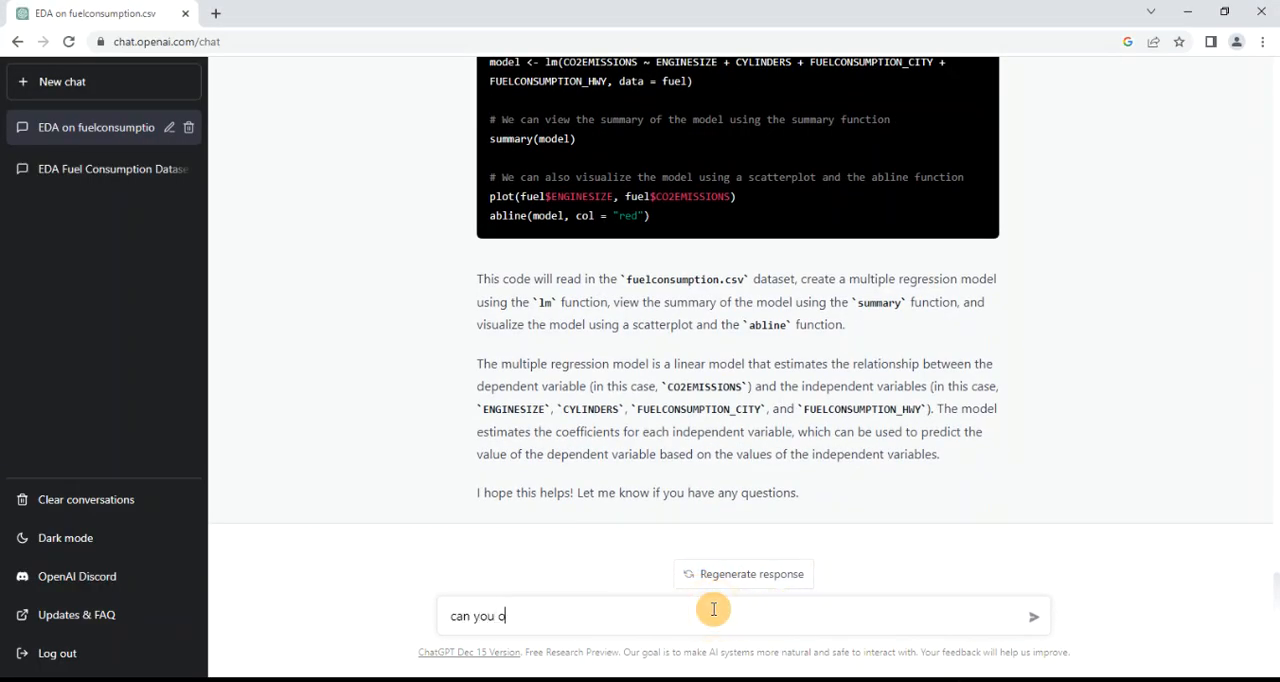
pyautogui.write('o ap')
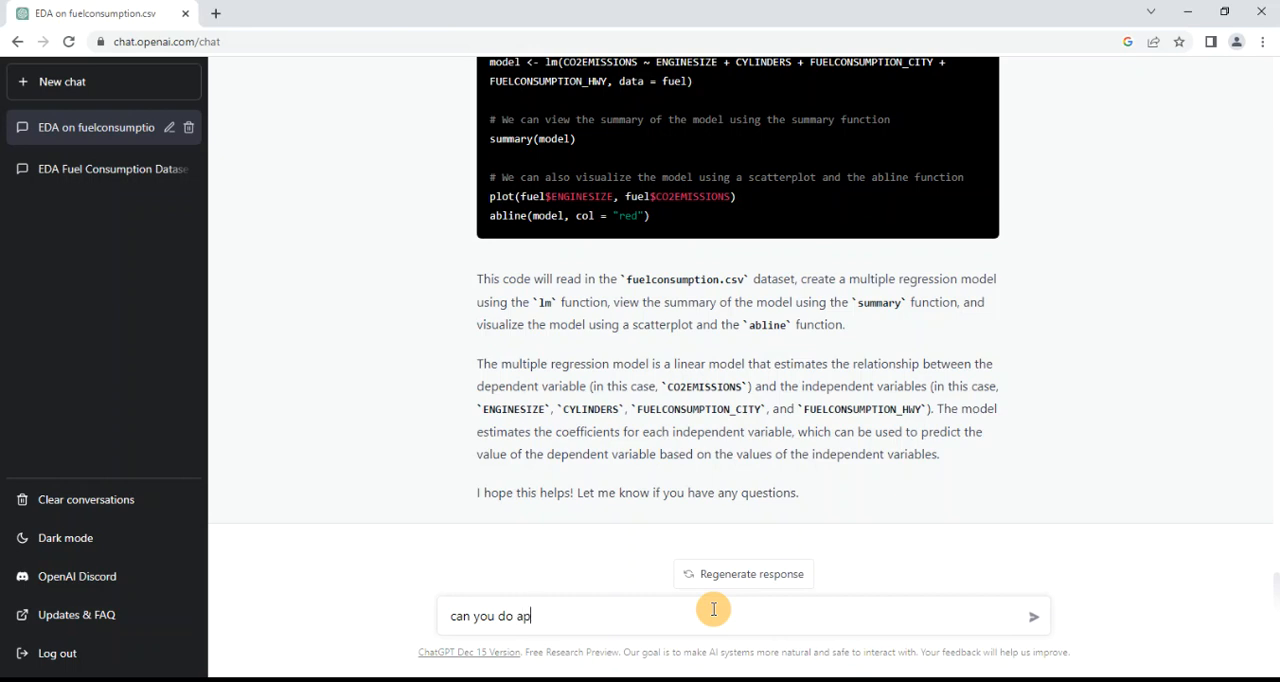
pyautogui.write('a pair')
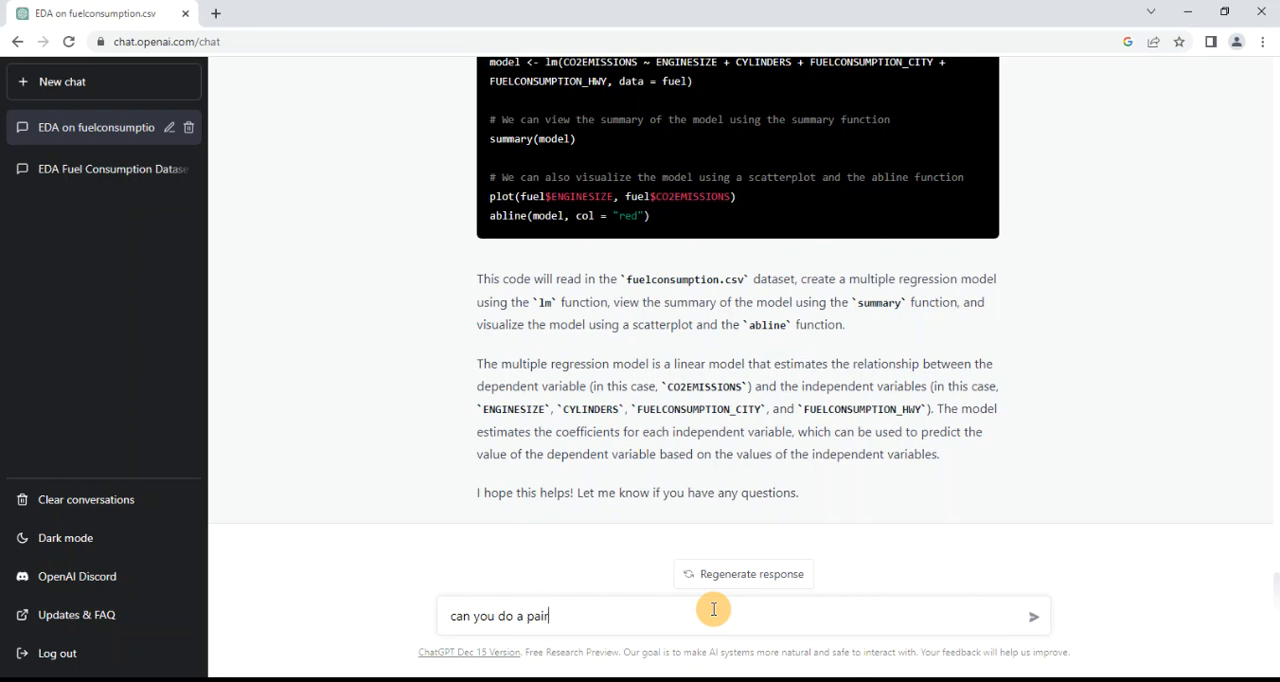
pyautogui.write('plot in')
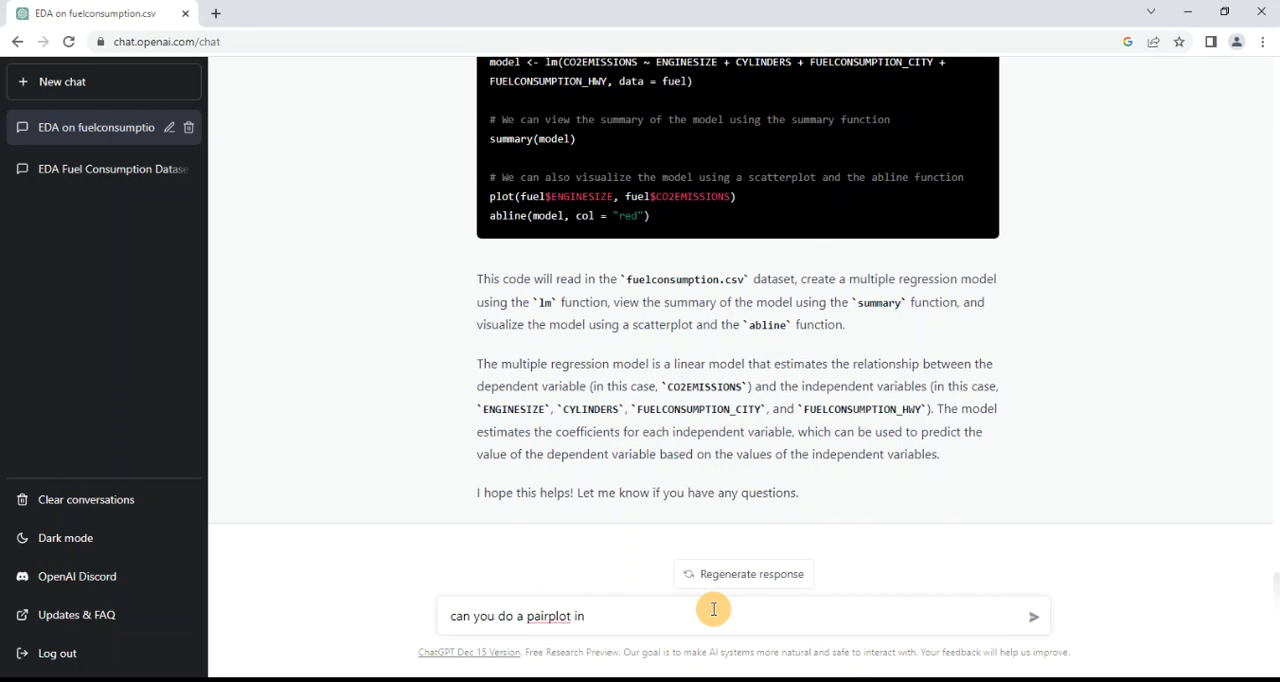
pyautogui.press('Return')
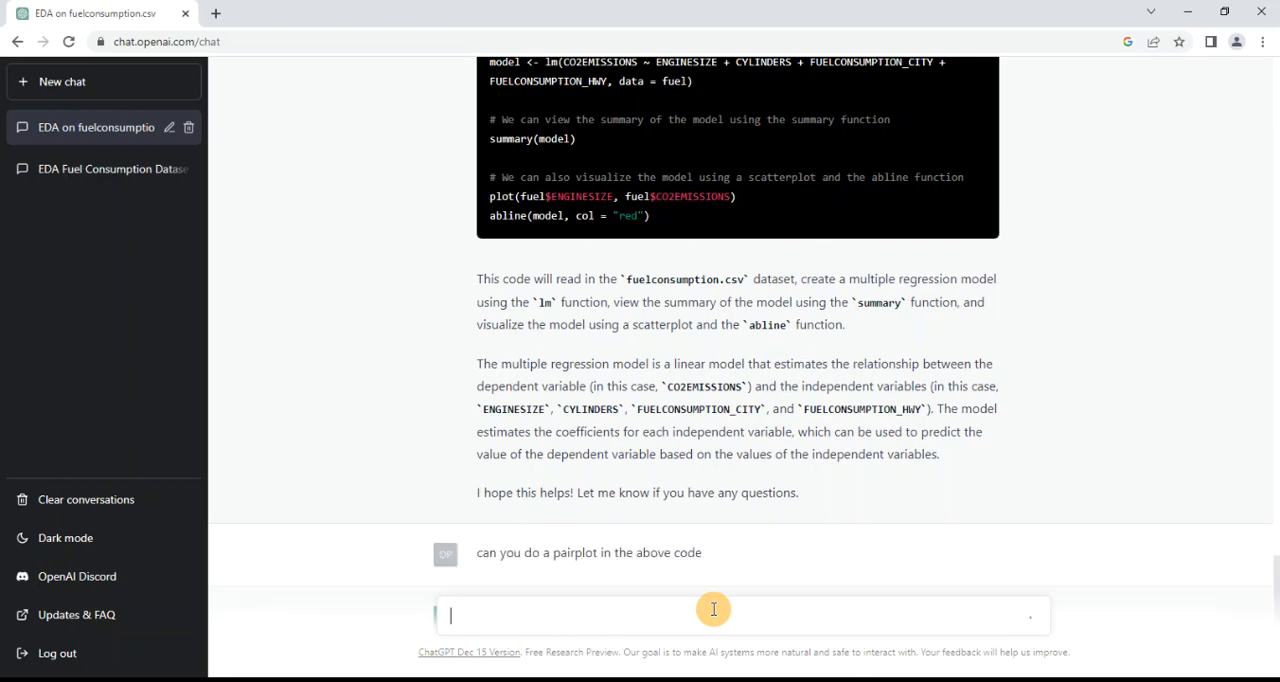
pyautogui.press('Return')
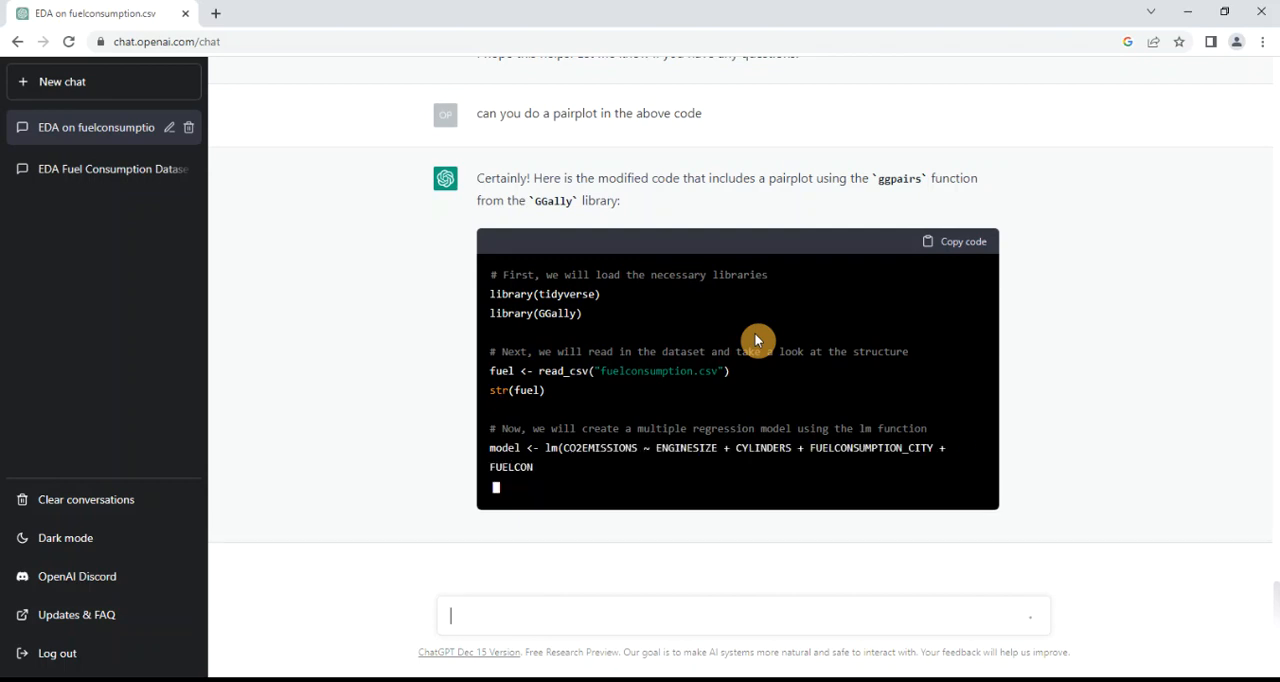
pyautogui.scroll(3)
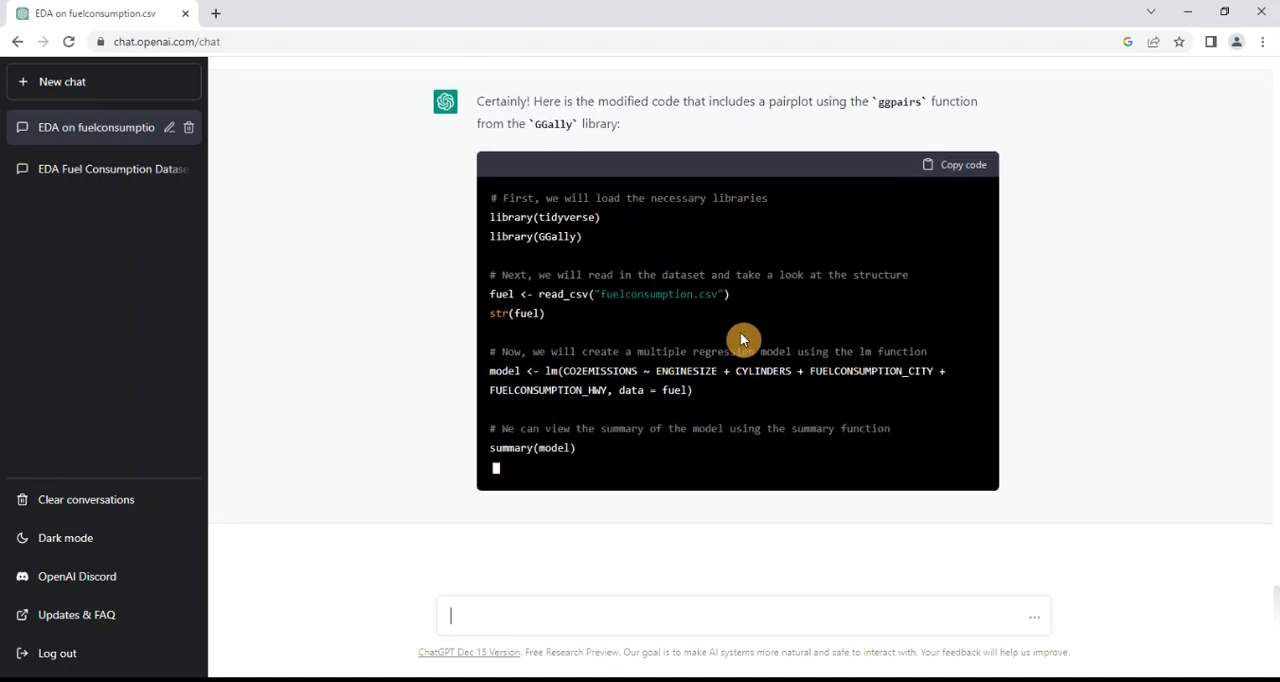
pyautogui.scroll(-3)
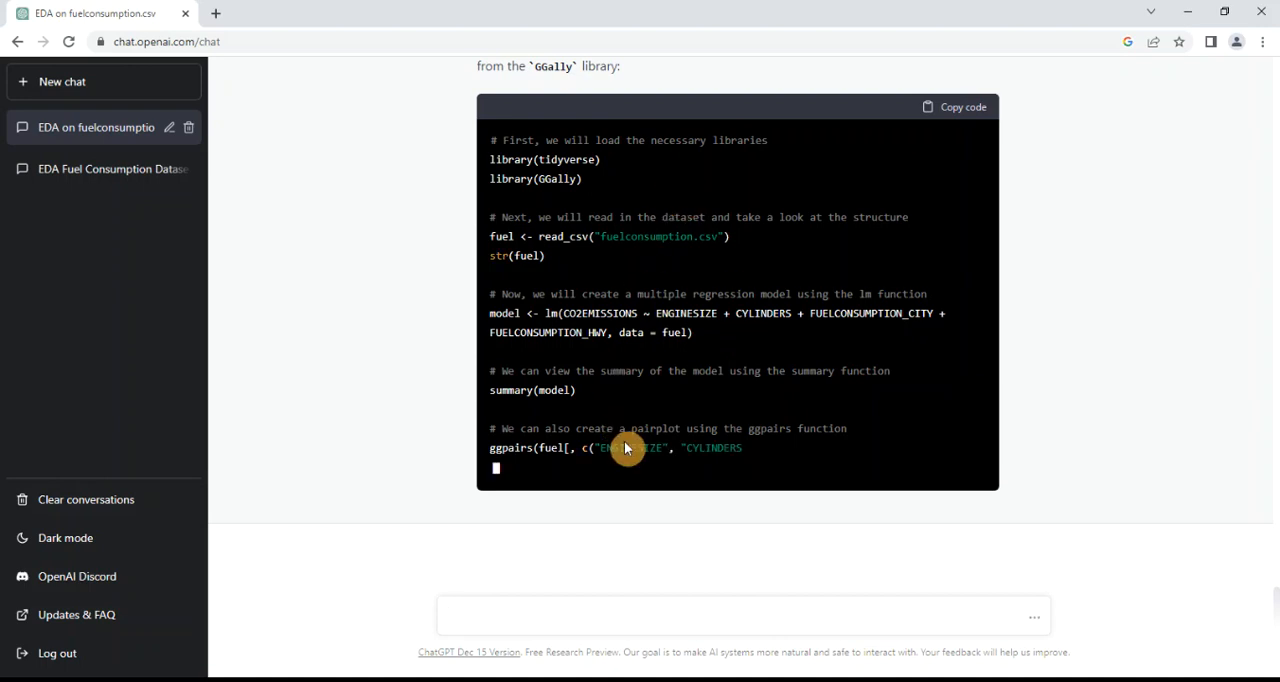
pyautogui.moveTo(796, 348)
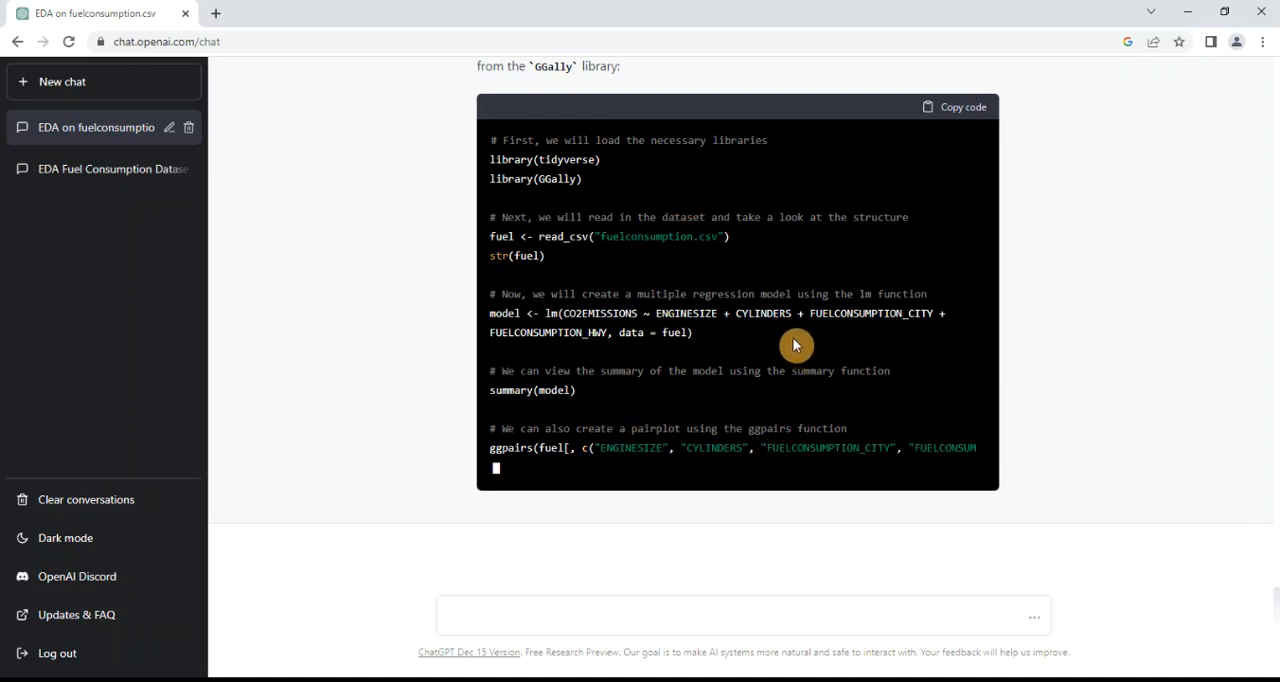